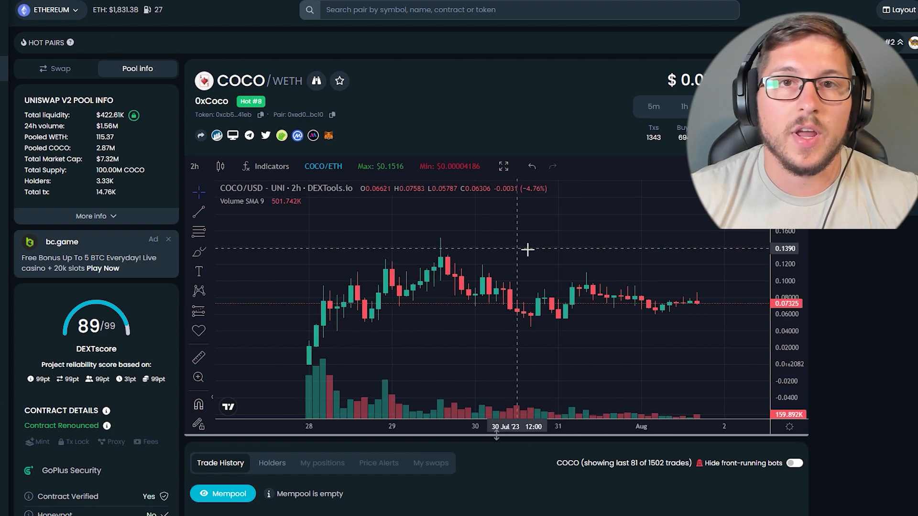
mouse_move(558, 247)
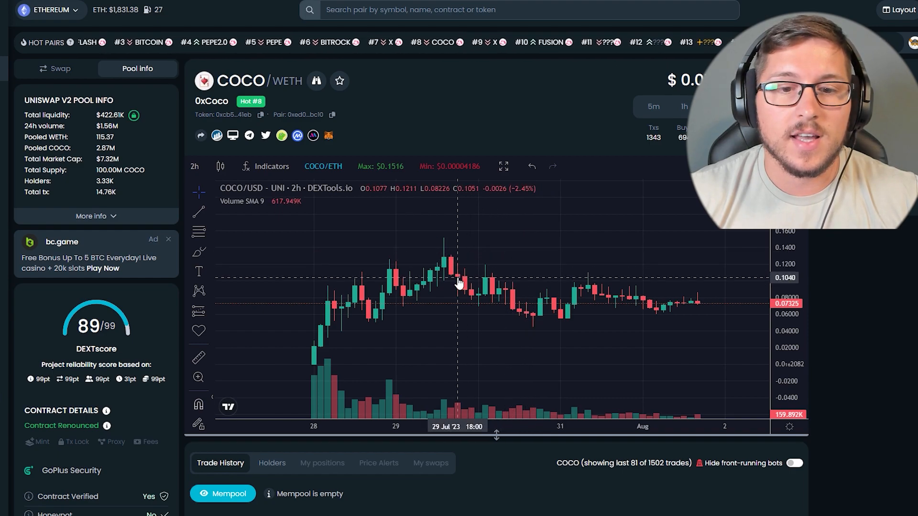
mouse_move(475, 288)
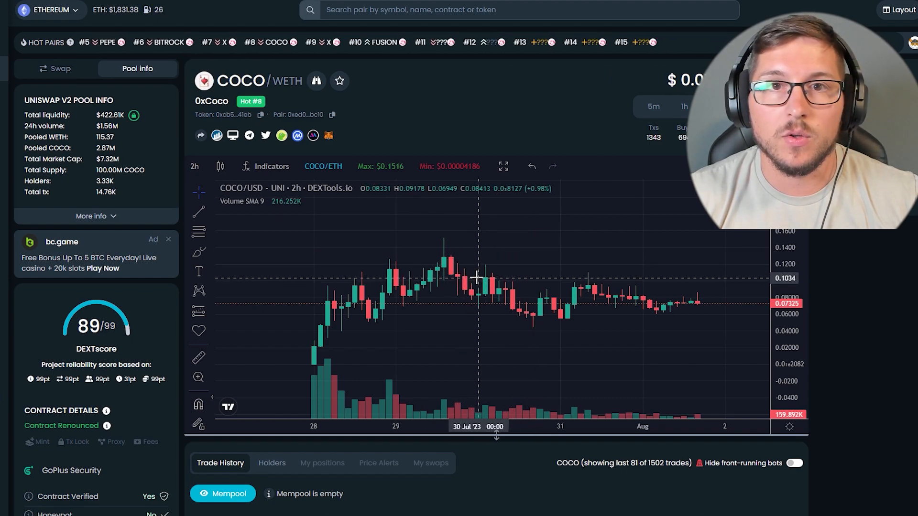
mouse_move(528, 272)
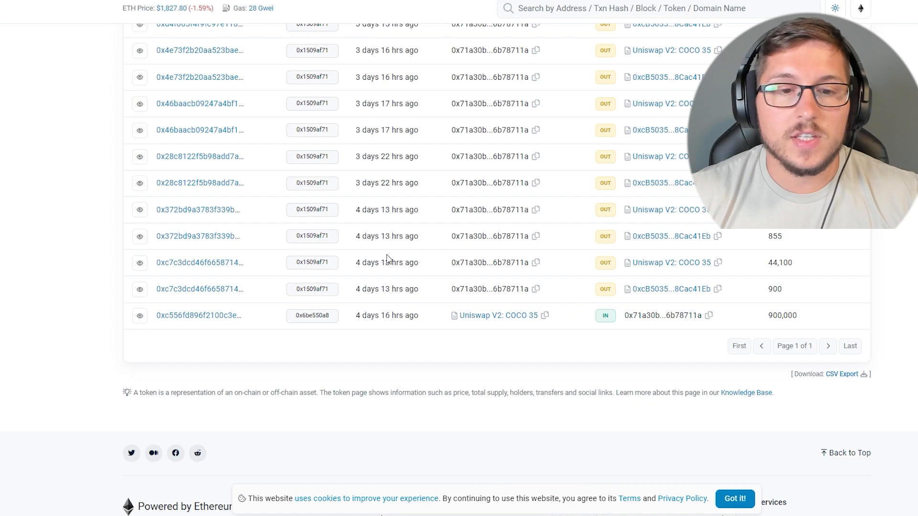
mouse_move(419, 267)
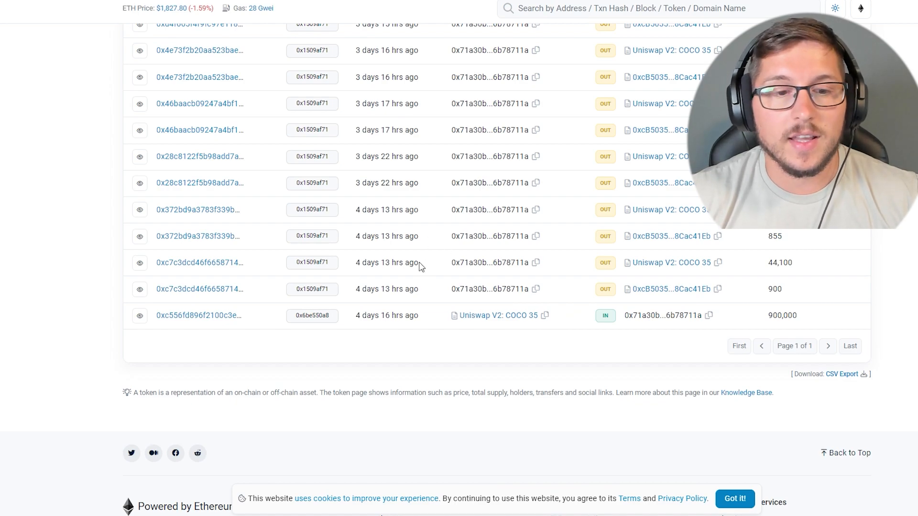
mouse_move(750, 317)
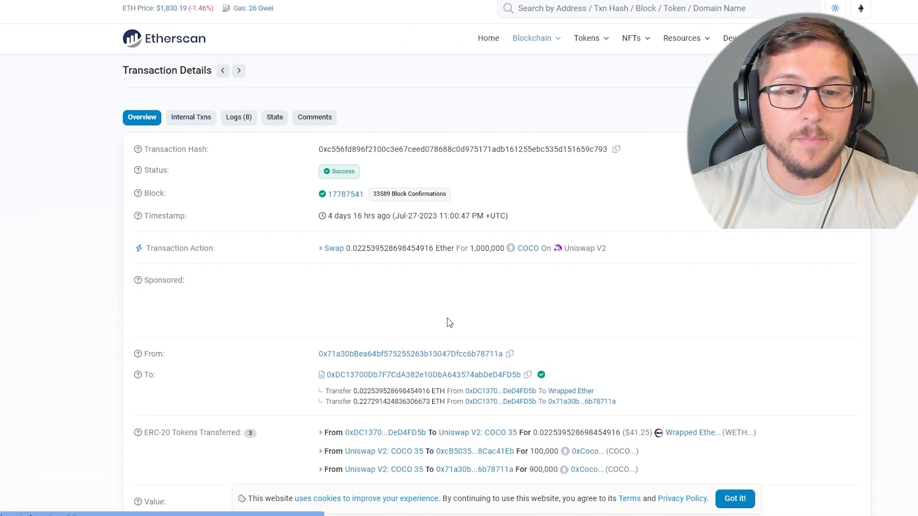
Return from the wallet's address overview to its list of 21 COCO transfers and scroll through them.
scroll("down", 3)
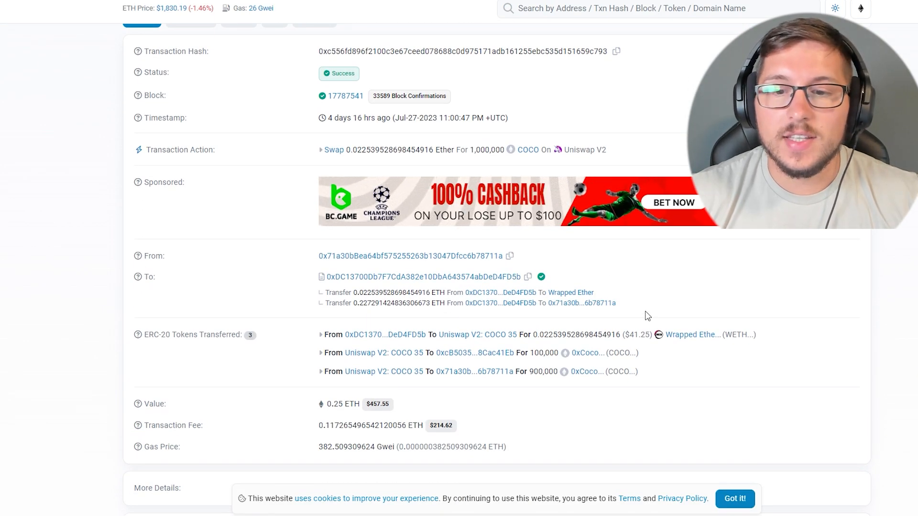
left_click(587, 371)
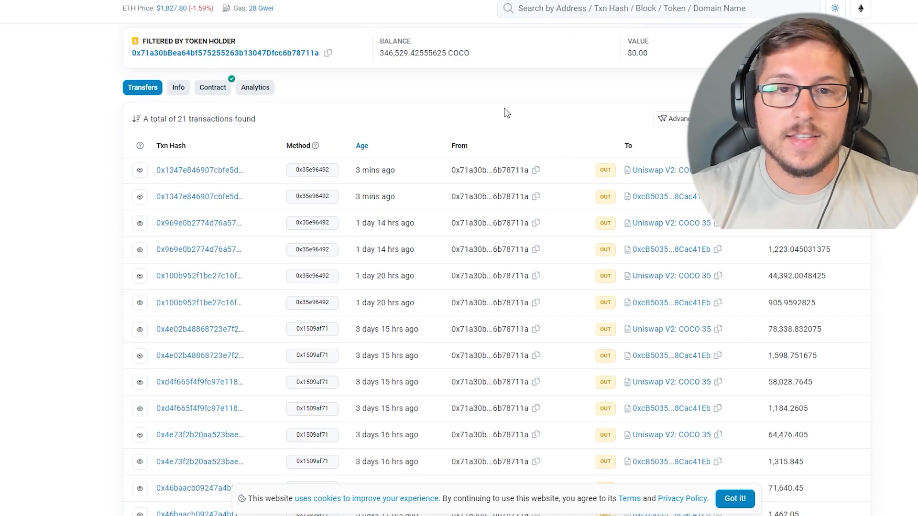
scroll("down", 3)
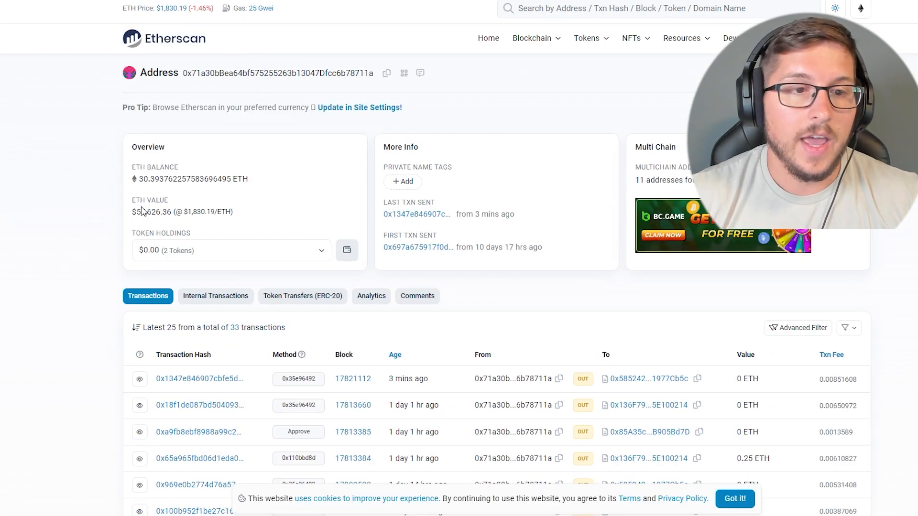
mouse_move(255, 212)
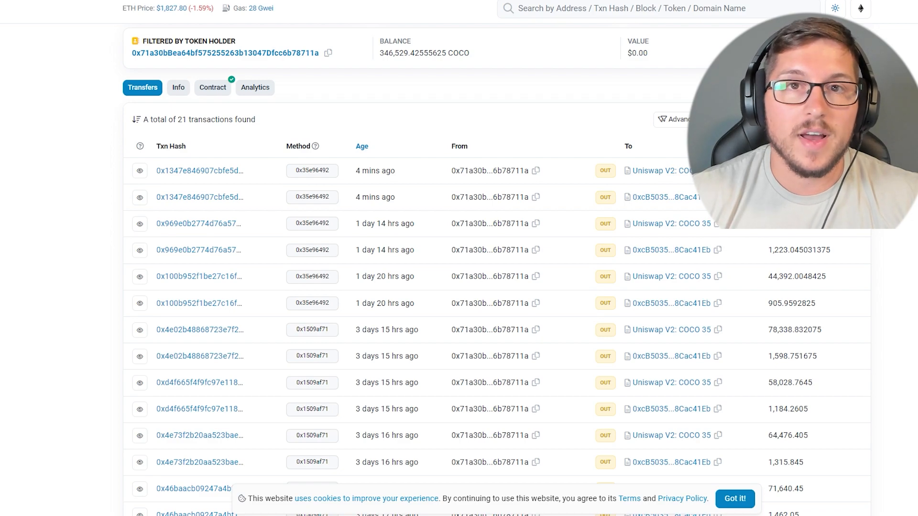
scroll("down", 3)
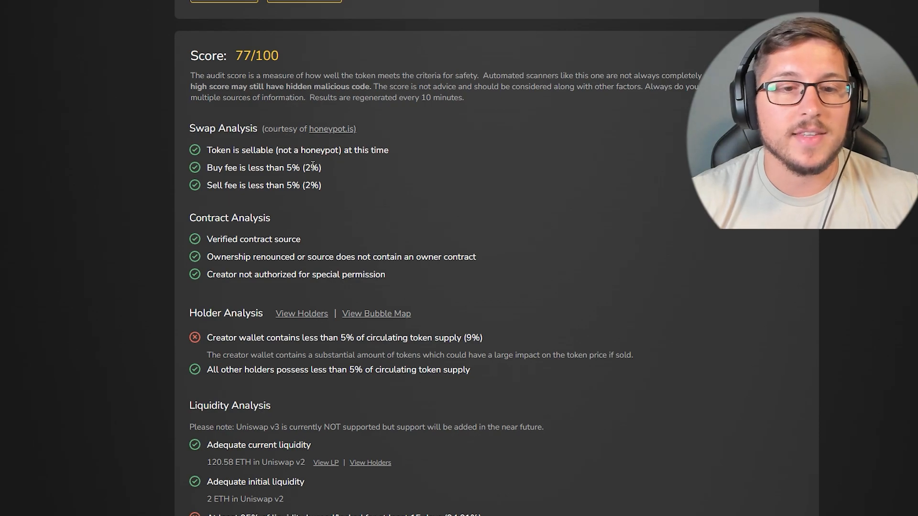
Scroll the 77/100 audit report's swap, contract, holder and liquidity checks.
scroll("down", 3)
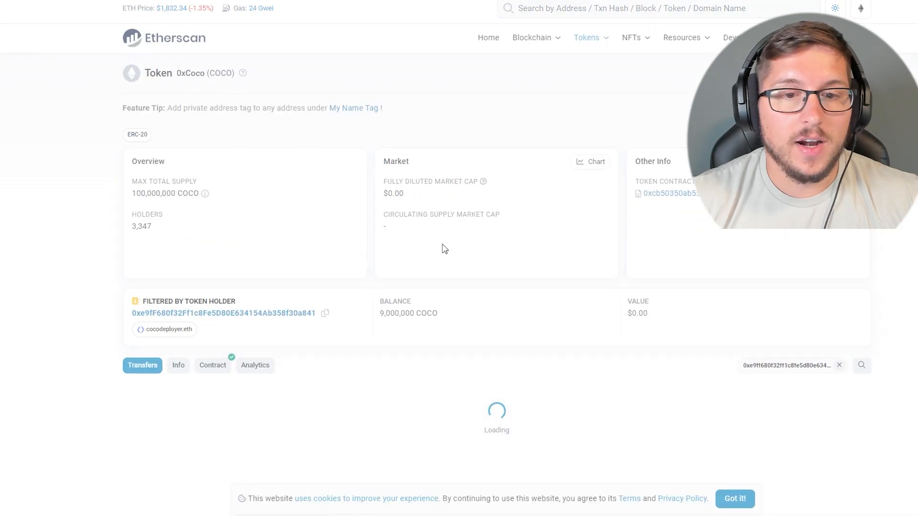
Open the deployer's Disperse Token transaction of 1,000,000 COCO and view a 50,000 COCO recipient's transfers.
scroll("down", 3)
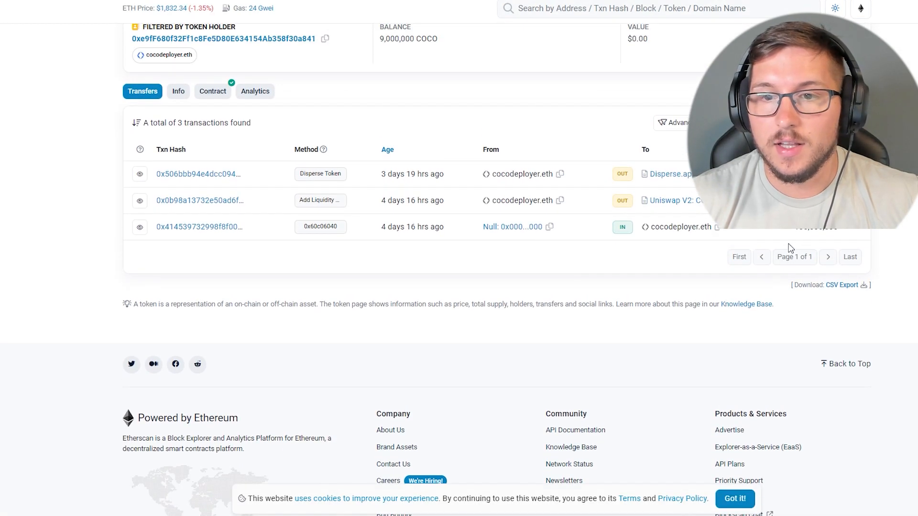
scroll("up", 3)
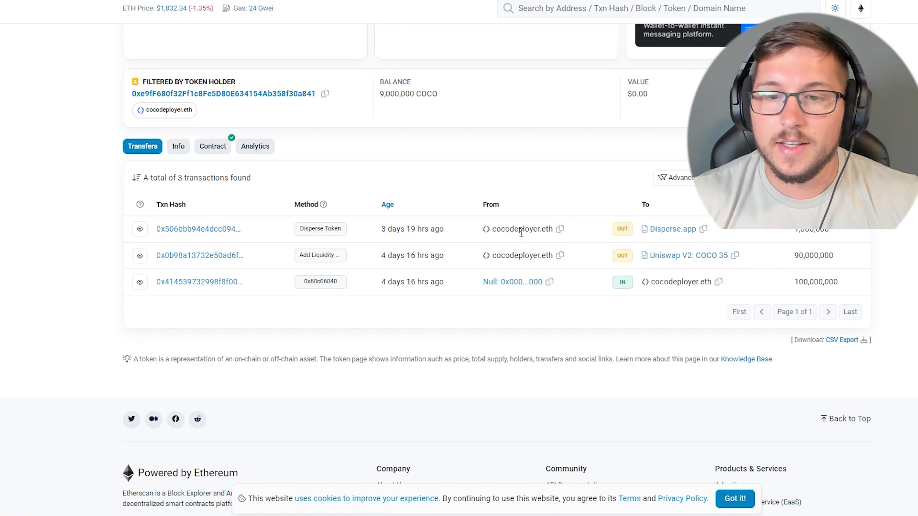
left_click(197, 230)
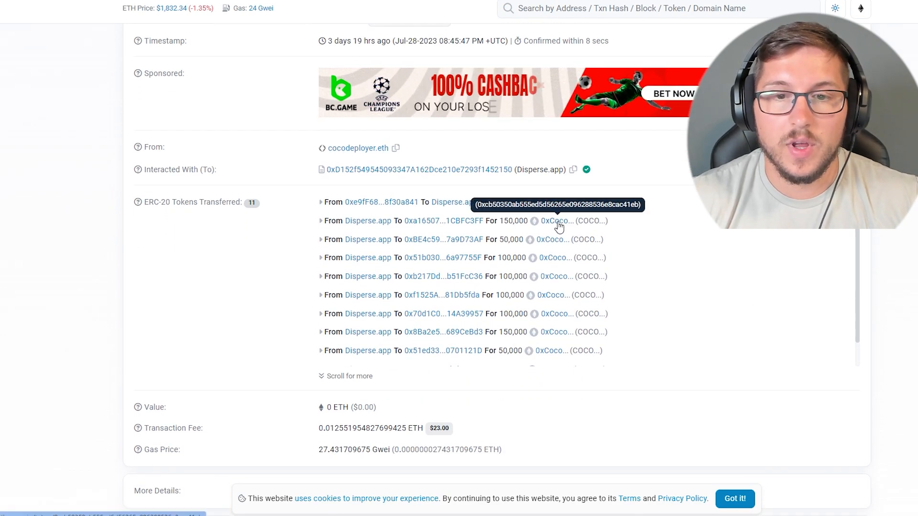
mouse_move(438, 263)
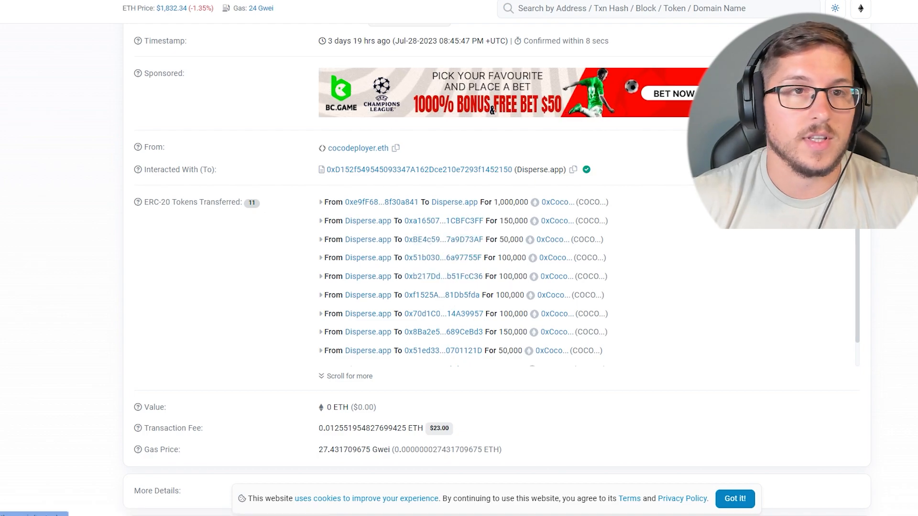
left_click(558, 221)
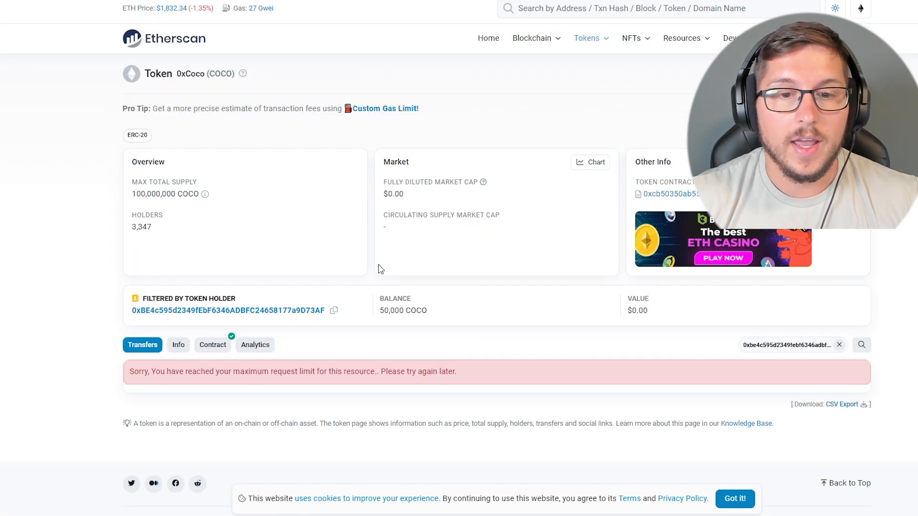
Check another disperse recipient wallet, then open the COCO Holders tab led by cocodeployer.eth with 9,000,000 tokens.
left_click(229, 310)
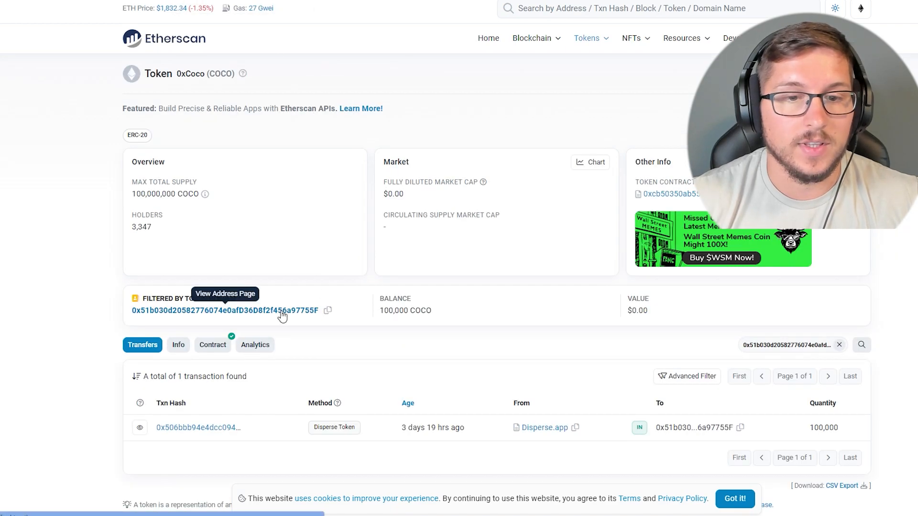
left_click(234, 309)
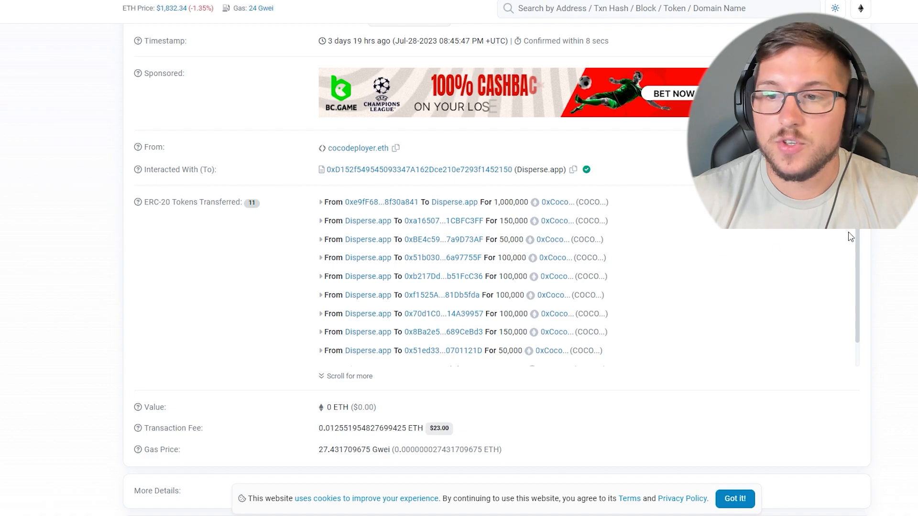
scroll("down", 3)
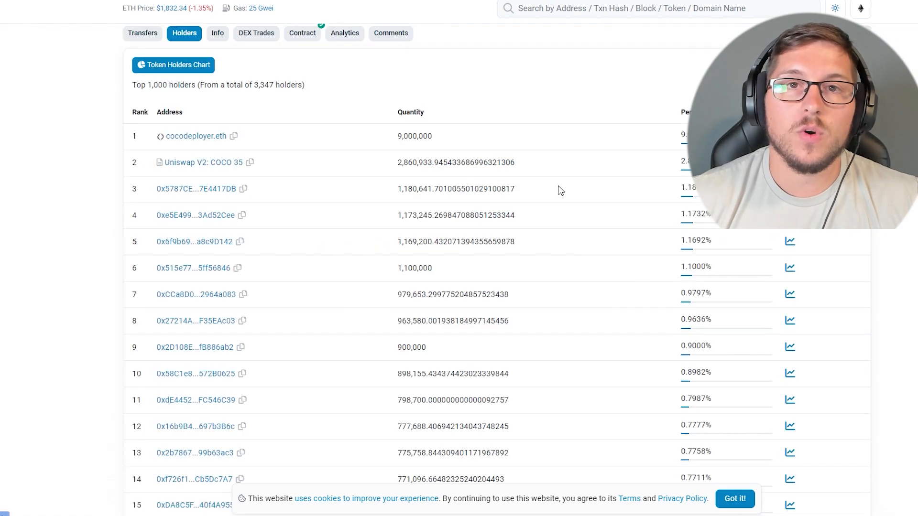
double_click(684, 136)
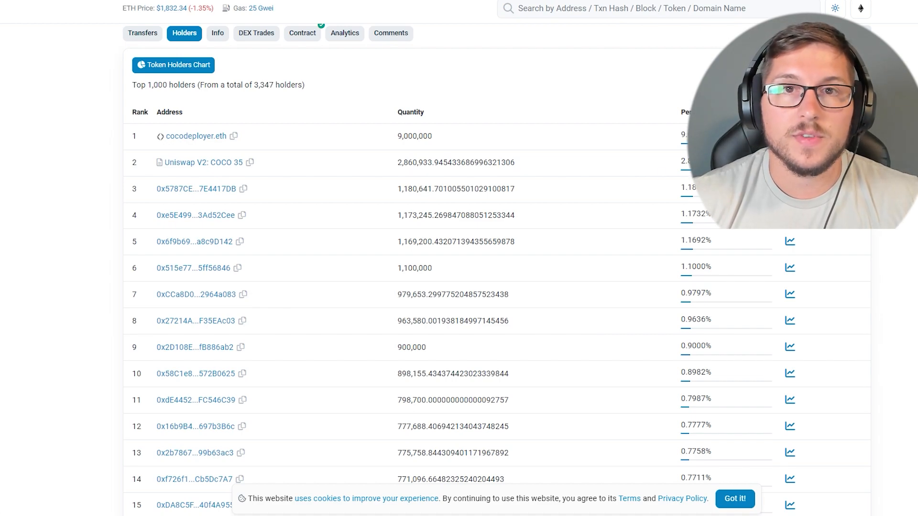
scroll("down", 3)
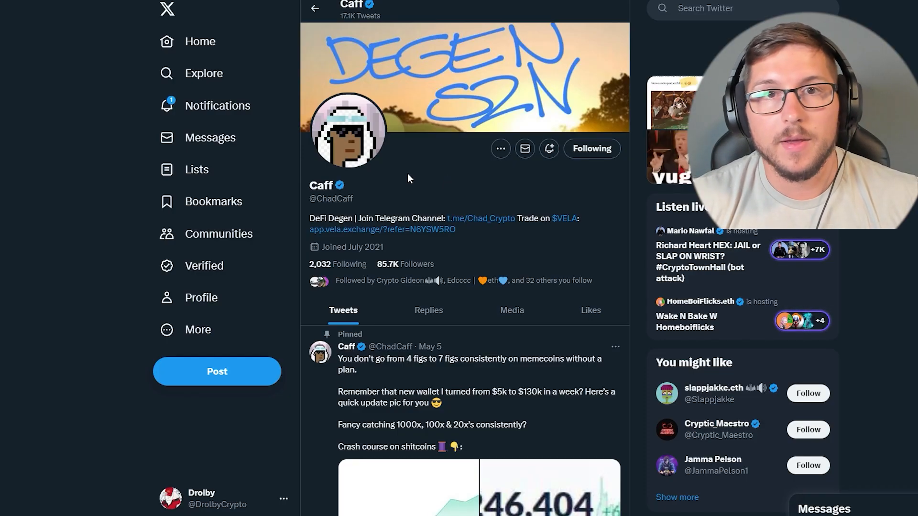
Scroll the promoter's X timeline down to the Coco Bets Revenue Share Dashboard post.
scroll("down", 3)
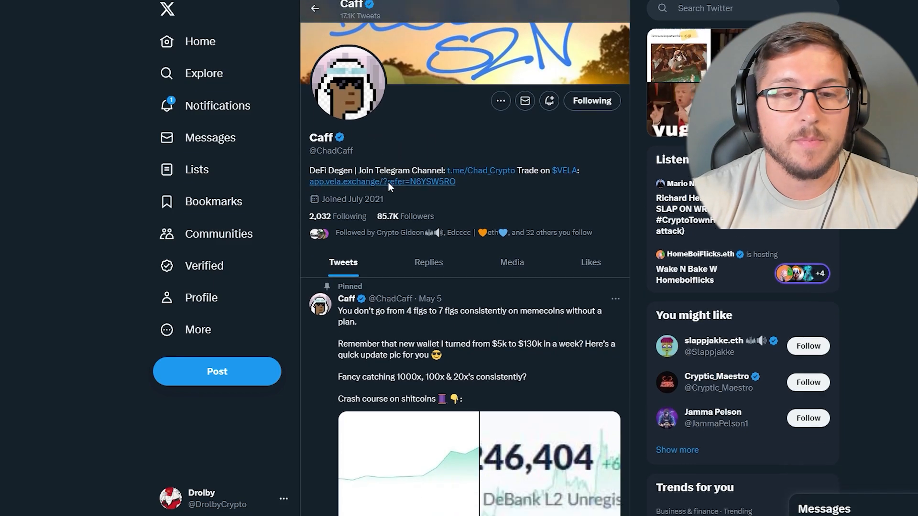
scroll("down", 3)
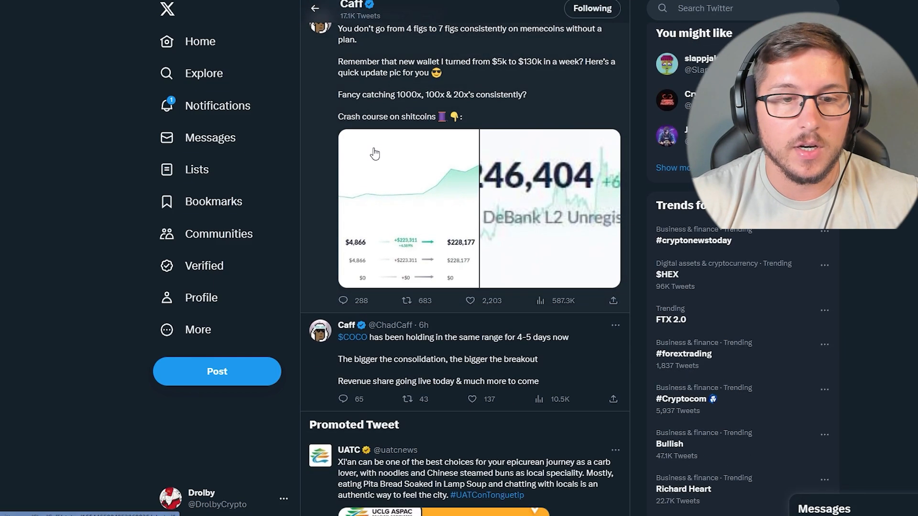
scroll("down", 3)
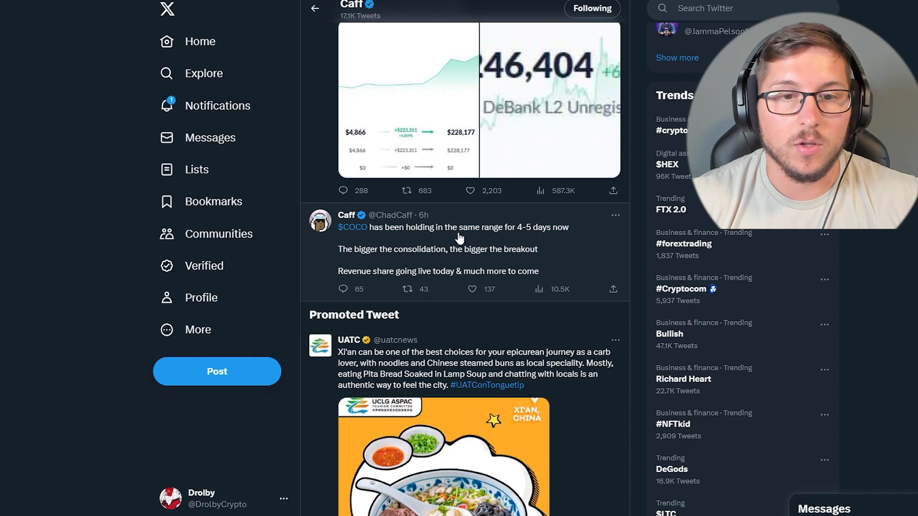
scroll("down", 3)
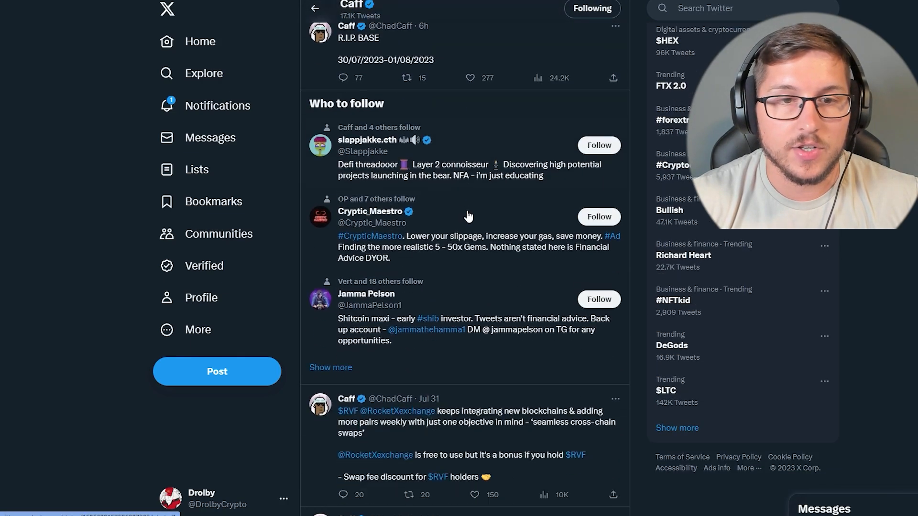
scroll("down", 3)
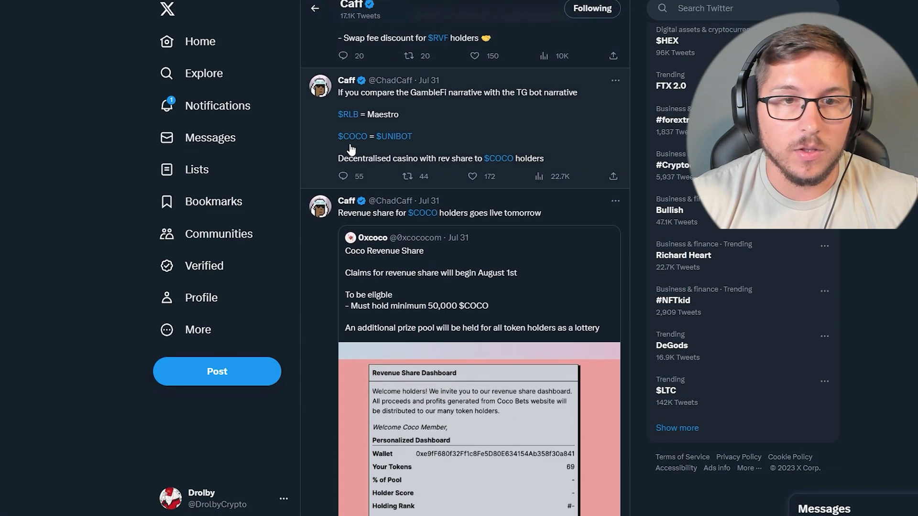
scroll("down", 3)
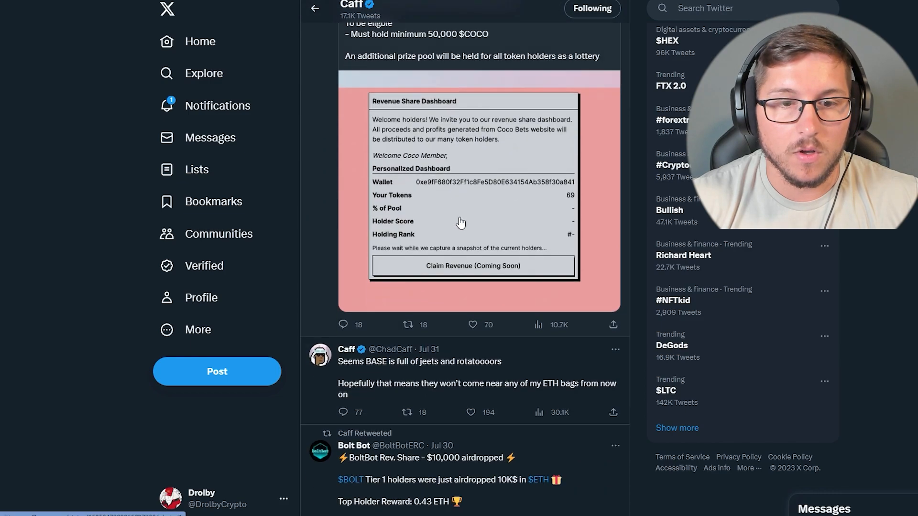
scroll("down", 3)
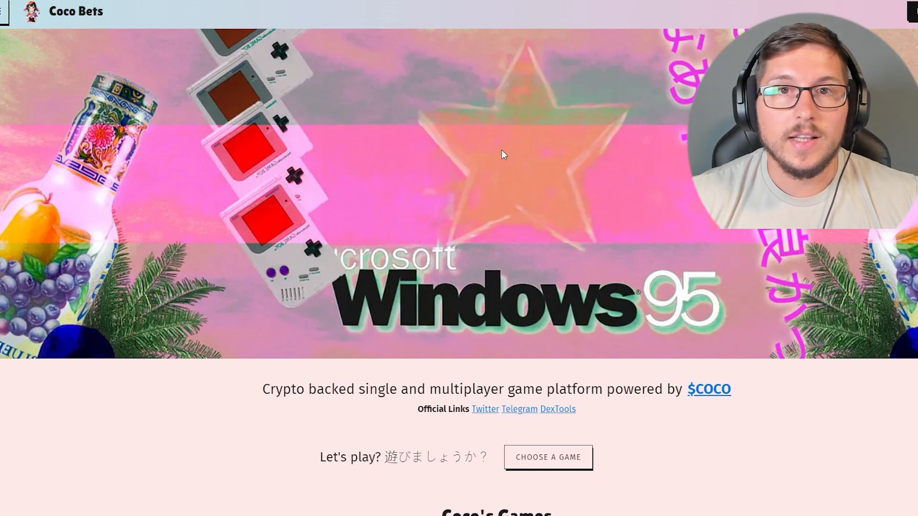
Review the recent bets feed and footer, return to the Coco Bets home page and scroll to Coco's Games.
scroll("down", 3)
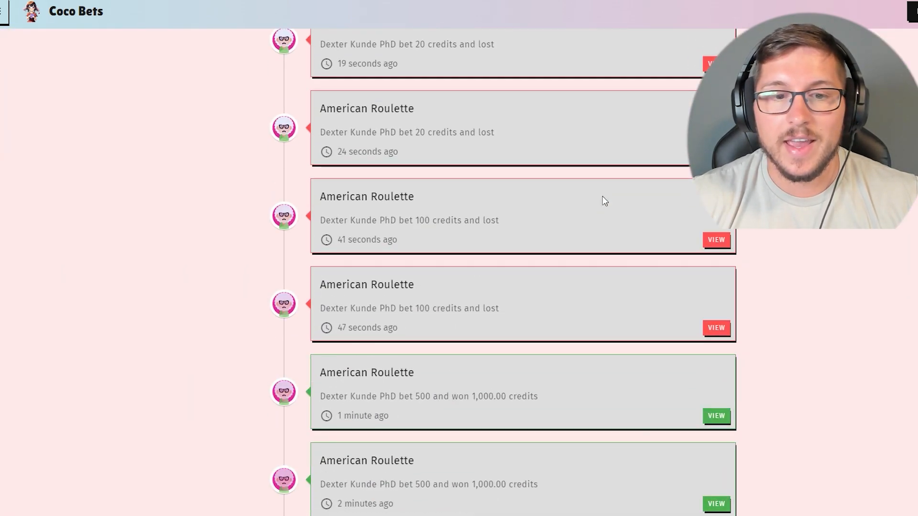
scroll("down", 3)
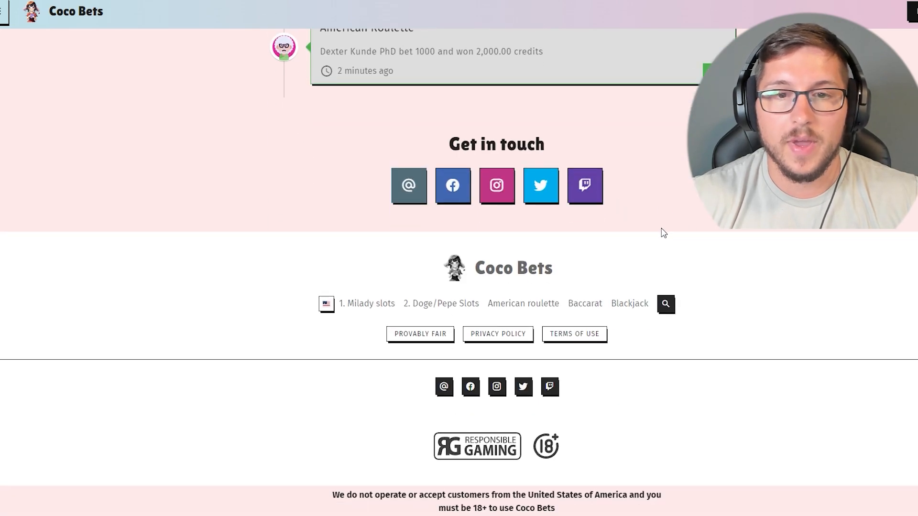
scroll("up", 3)
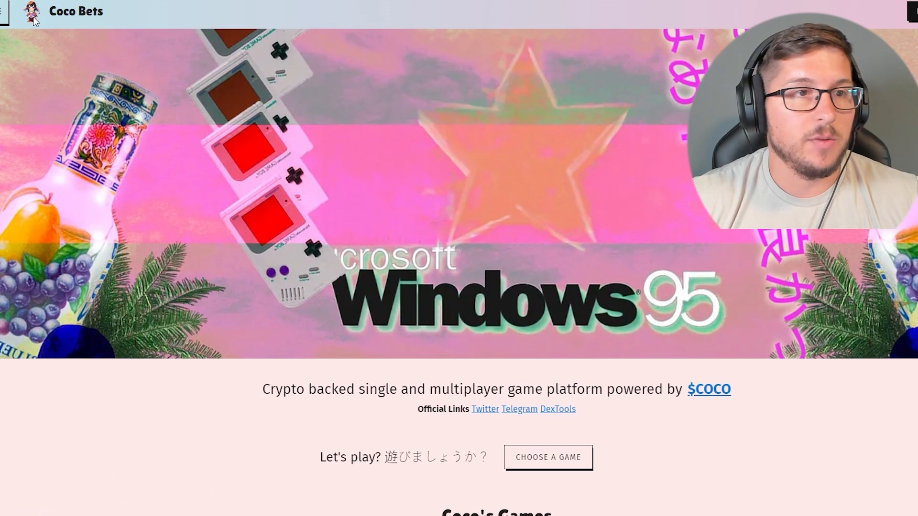
left_click(4, 10)
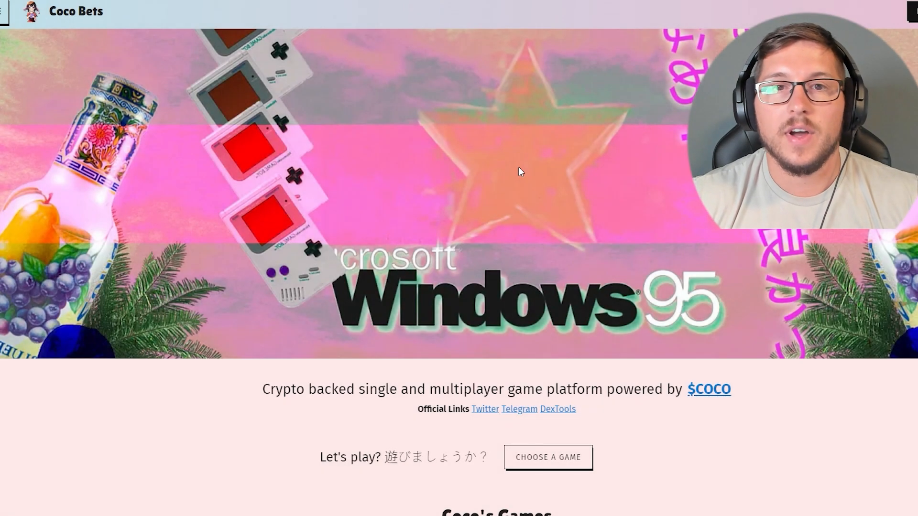
scroll("down", 3)
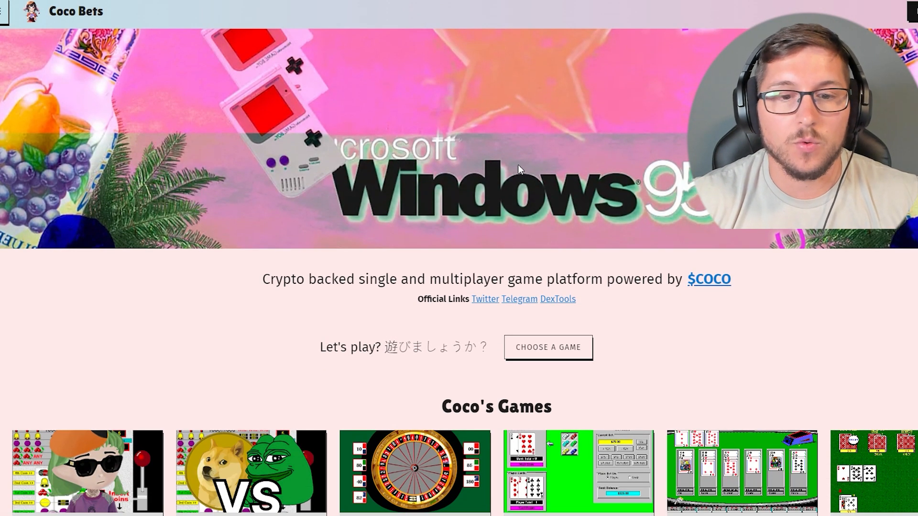
mouse_move(475, 162)
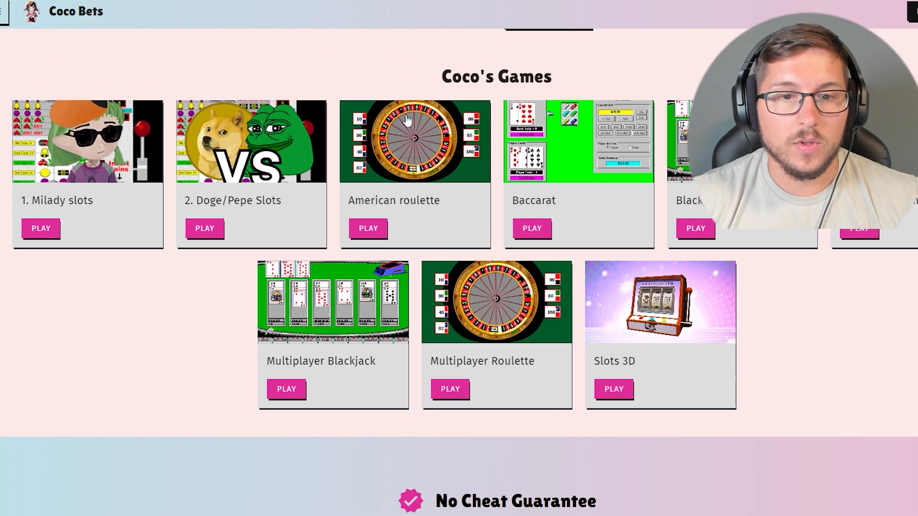
scroll("down", 3)
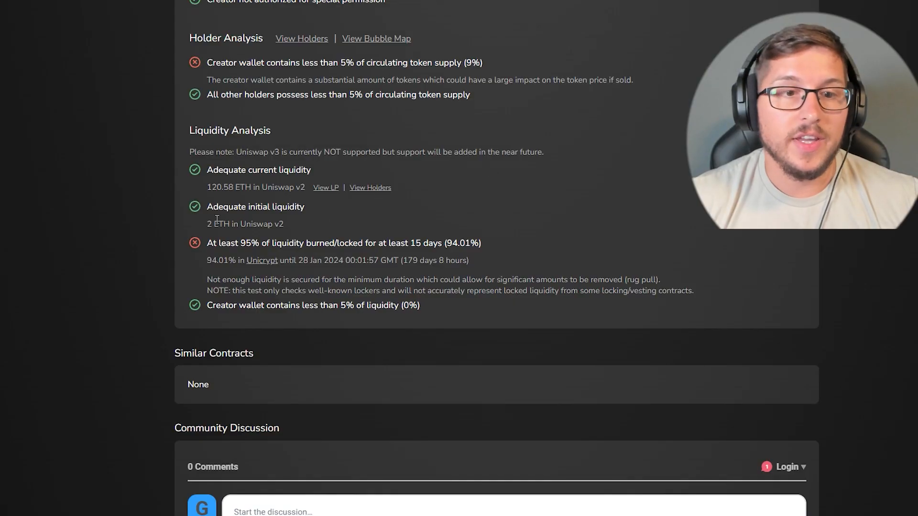
mouse_move(294, 224)
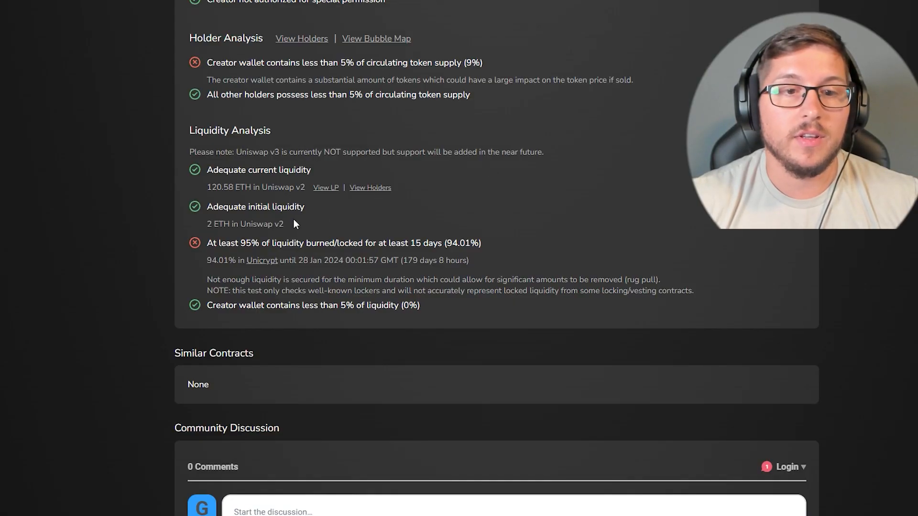
mouse_move(293, 202)
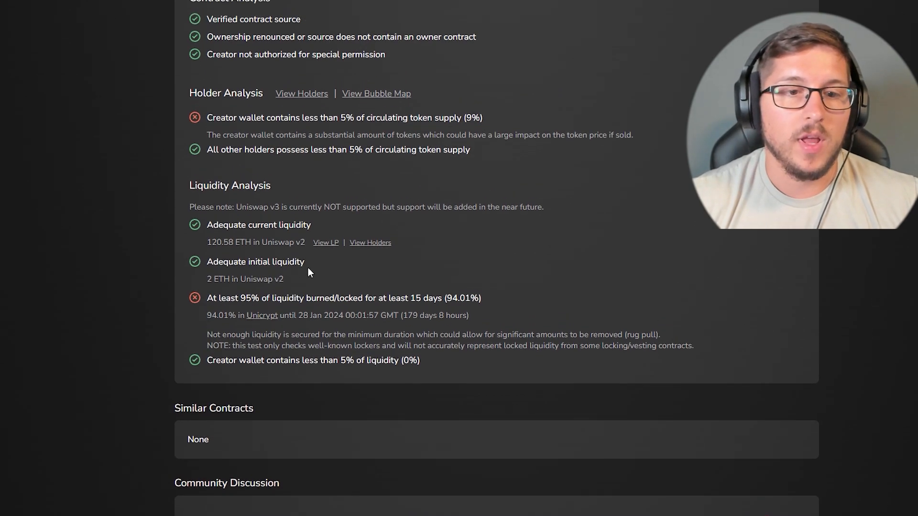
mouse_move(261, 255)
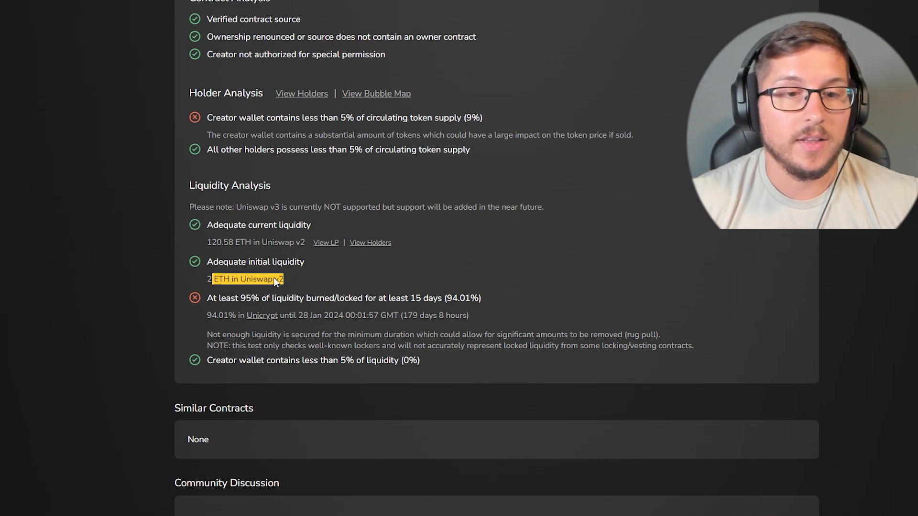
left_click_drag(284, 279, 207, 262)
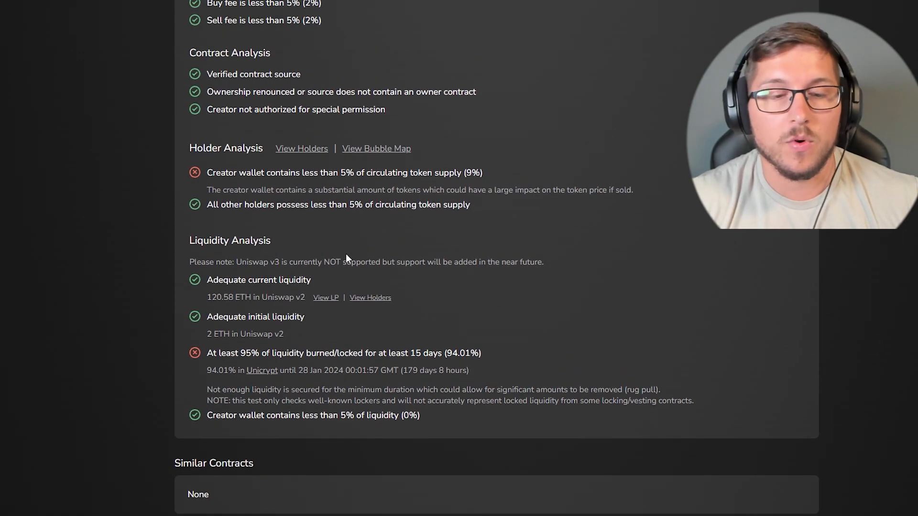
scroll("down", 3)
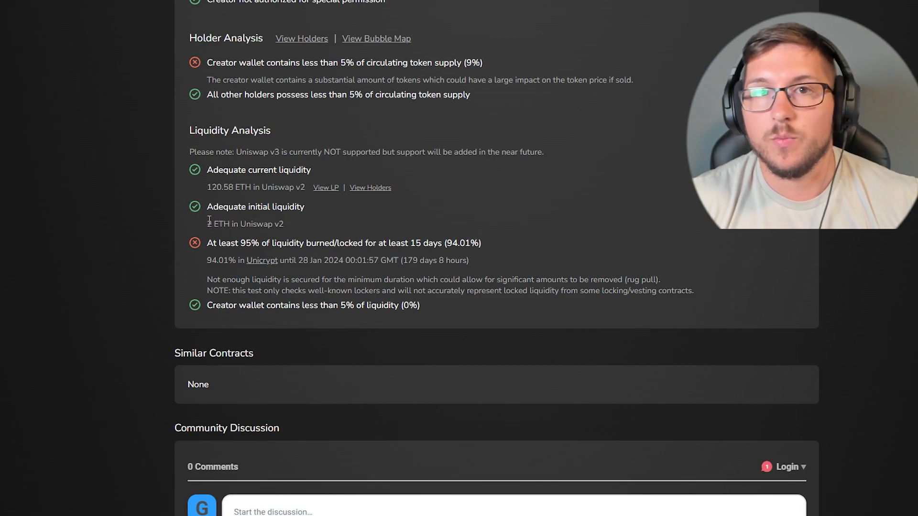
mouse_move(365, 220)
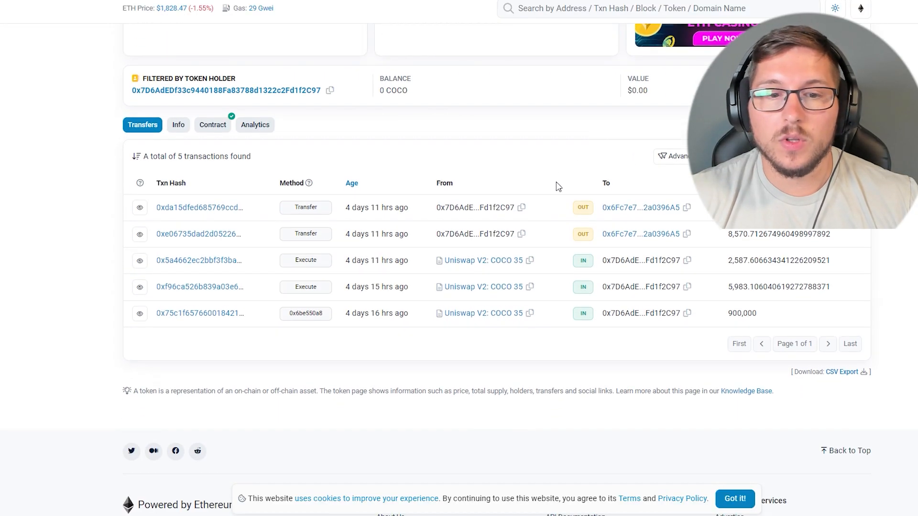
Filter COCO transfers by holder 0x7D6AdE…Fd1f2C97, listing its five transactions.
scroll("up", 3)
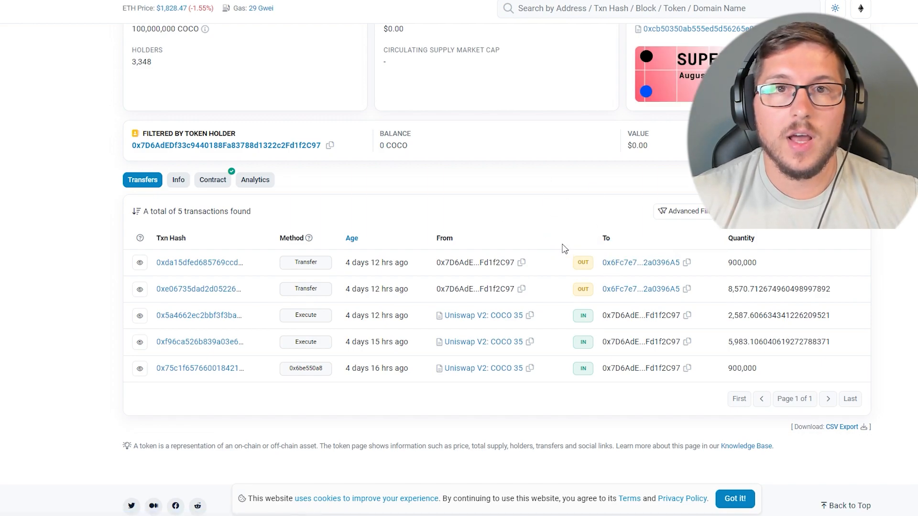
mouse_move(511, 211)
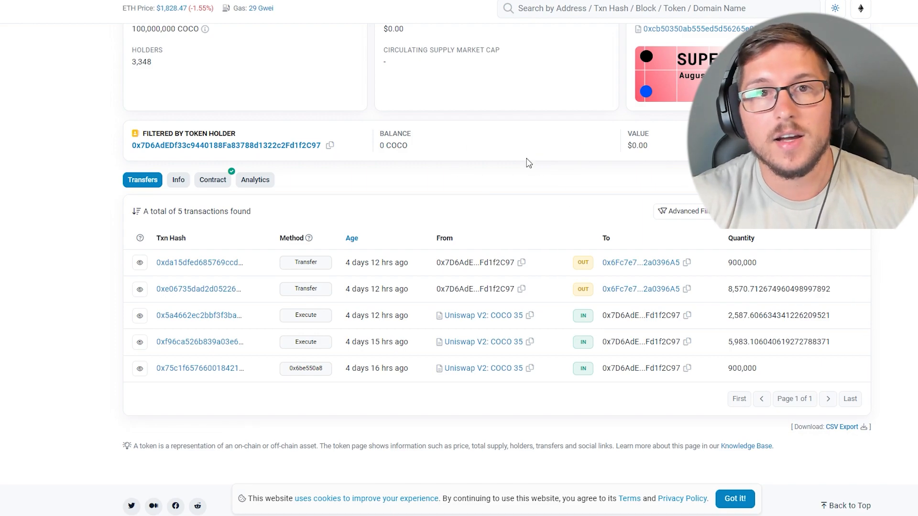
mouse_move(531, 193)
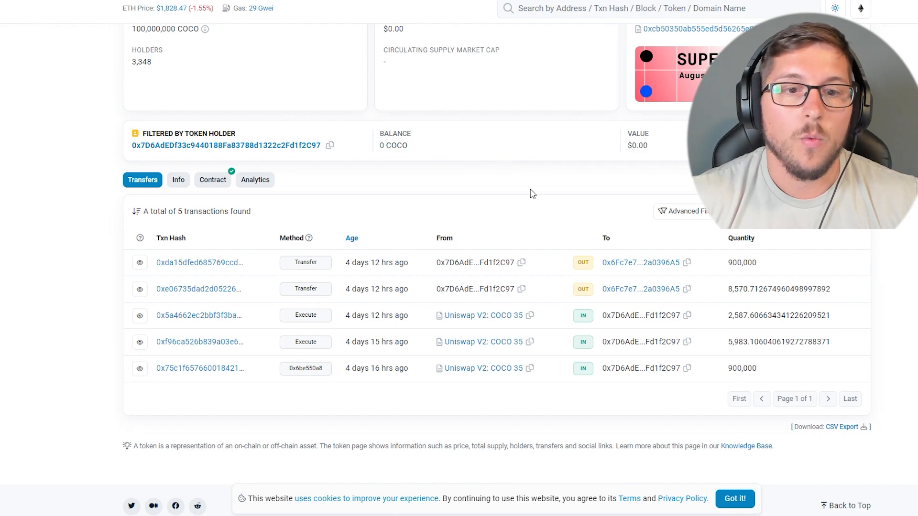
mouse_move(563, 173)
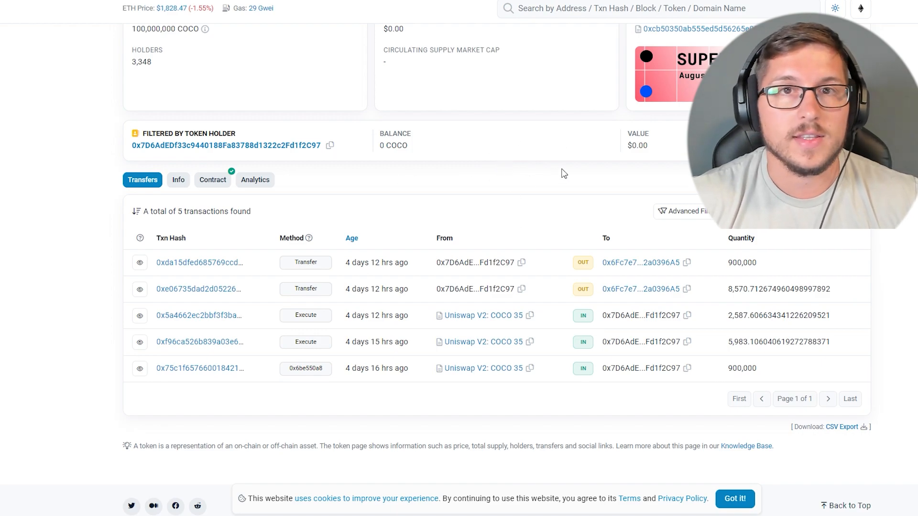
mouse_move(487, 146)
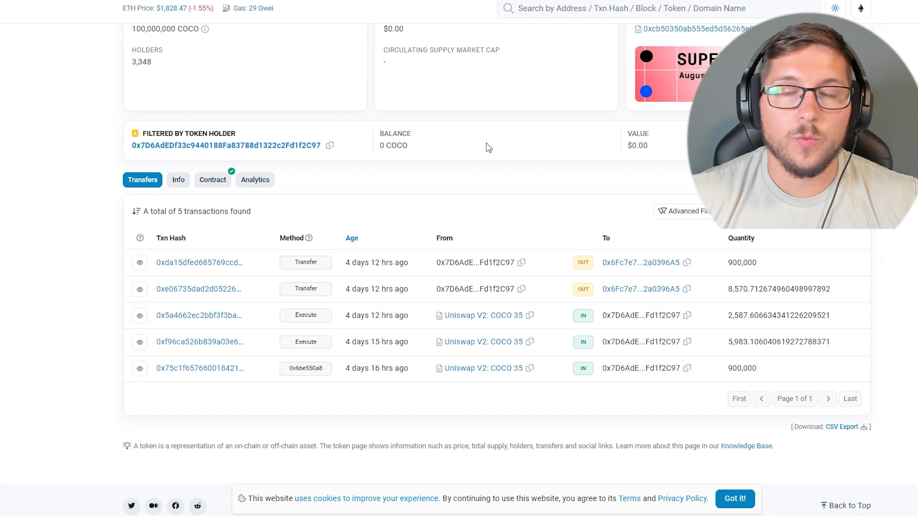
mouse_move(553, 175)
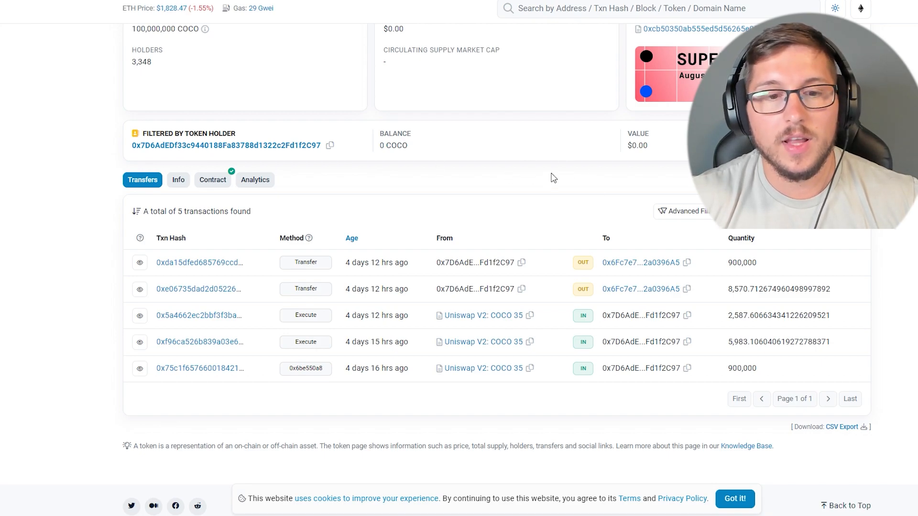
mouse_move(490, 164)
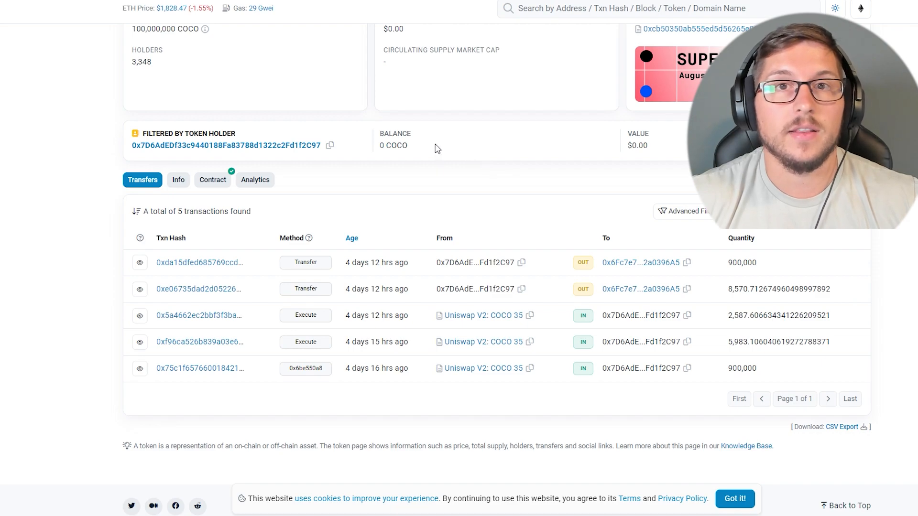
mouse_move(444, 156)
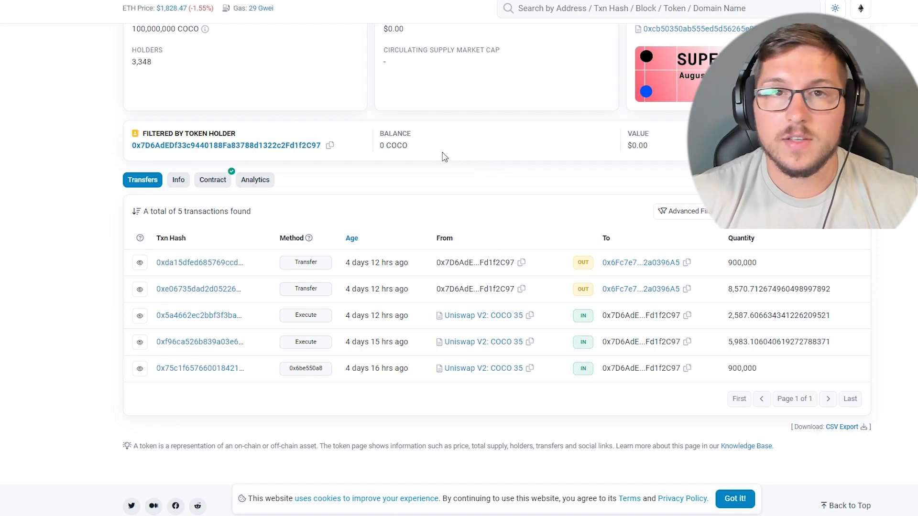
mouse_move(491, 148)
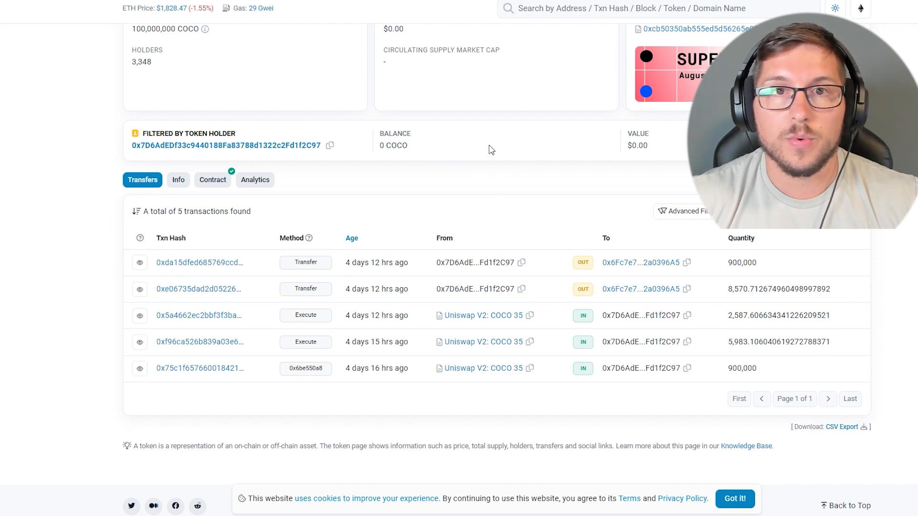
mouse_move(454, 177)
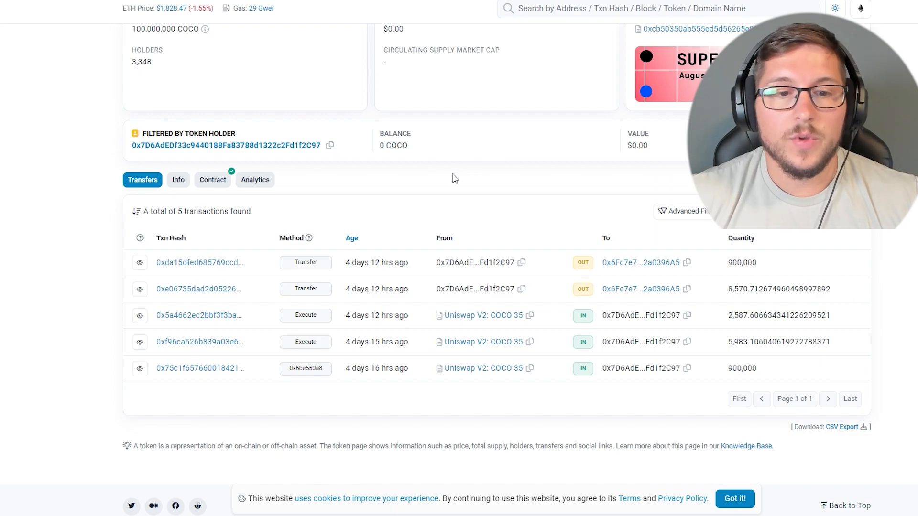
mouse_move(485, 167)
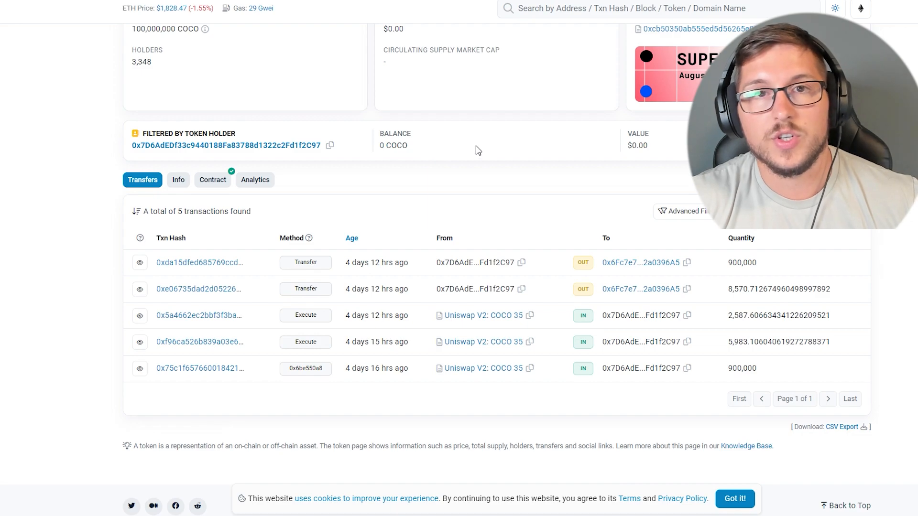
mouse_move(512, 152)
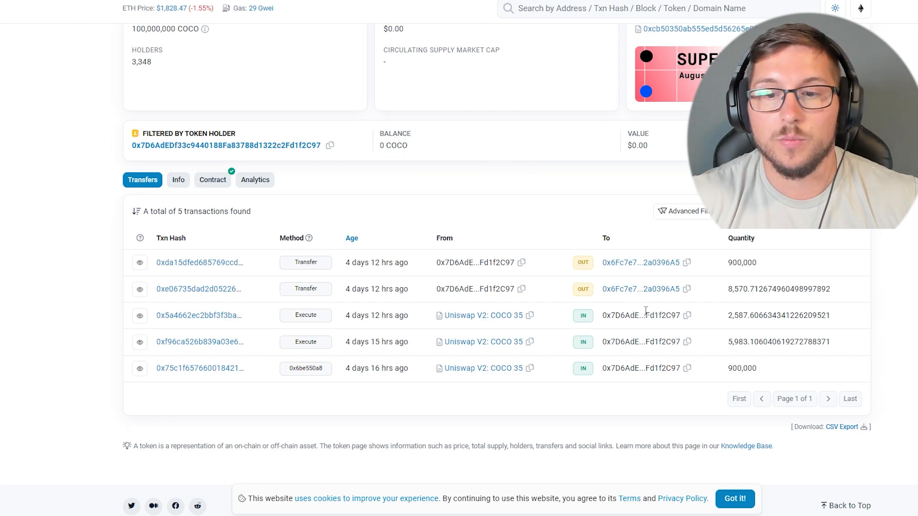
scroll("down", 3)
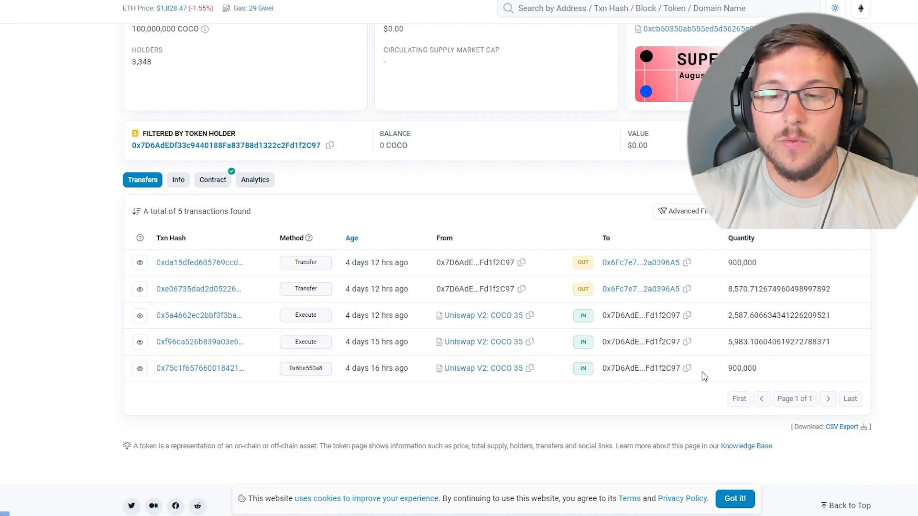
mouse_move(228, 372)
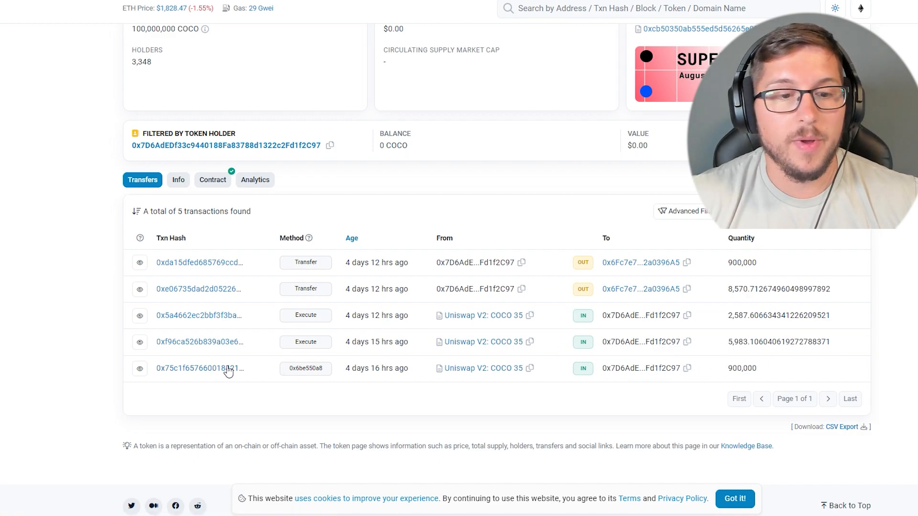
left_click(197, 369)
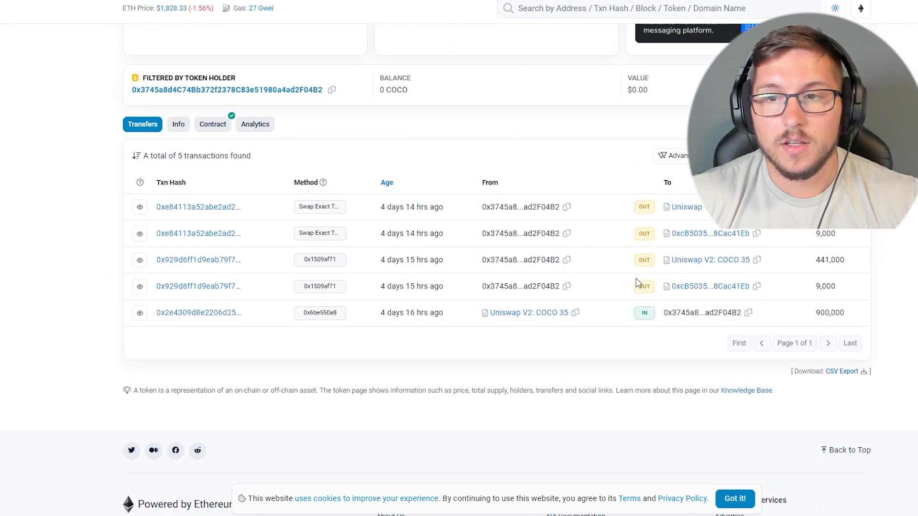
mouse_move(455, 270)
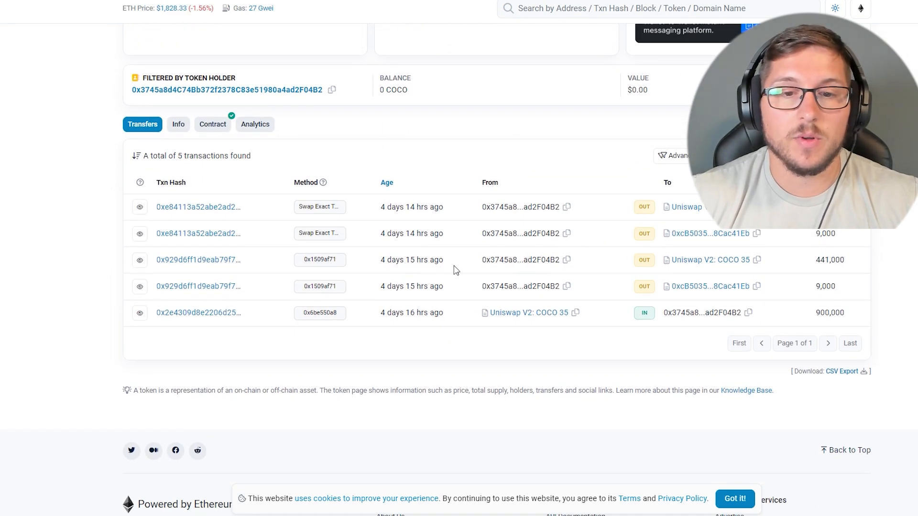
Open the 0x929d6ff1… transaction swapping 441,000 COCO for ether and review its details.
left_click(198, 312)
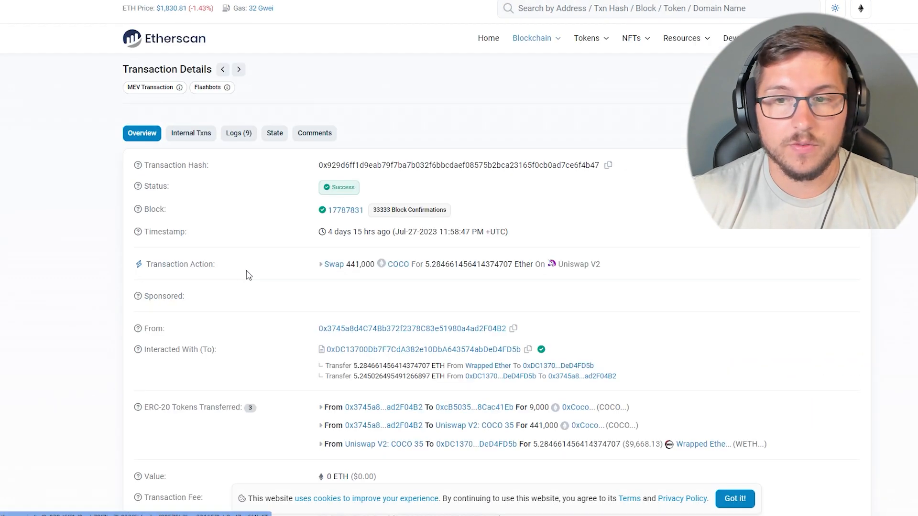
scroll("down", 3)
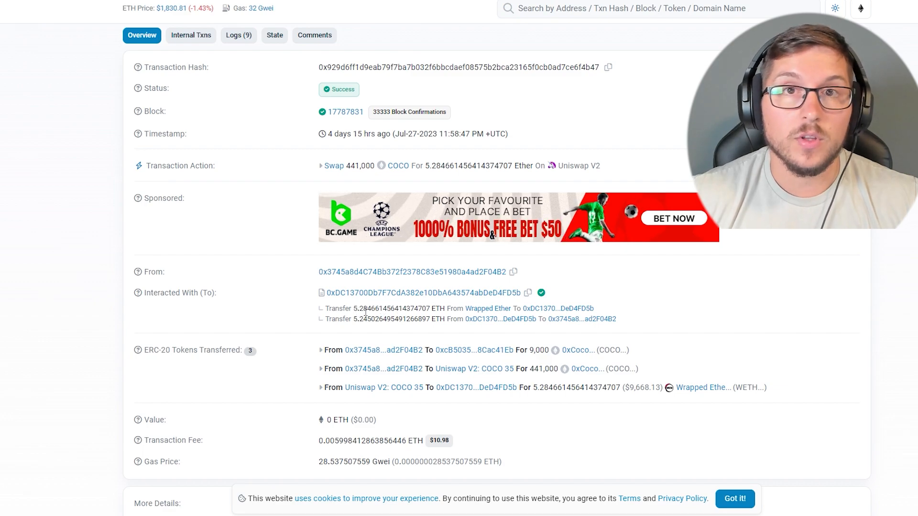
scroll("down", 3)
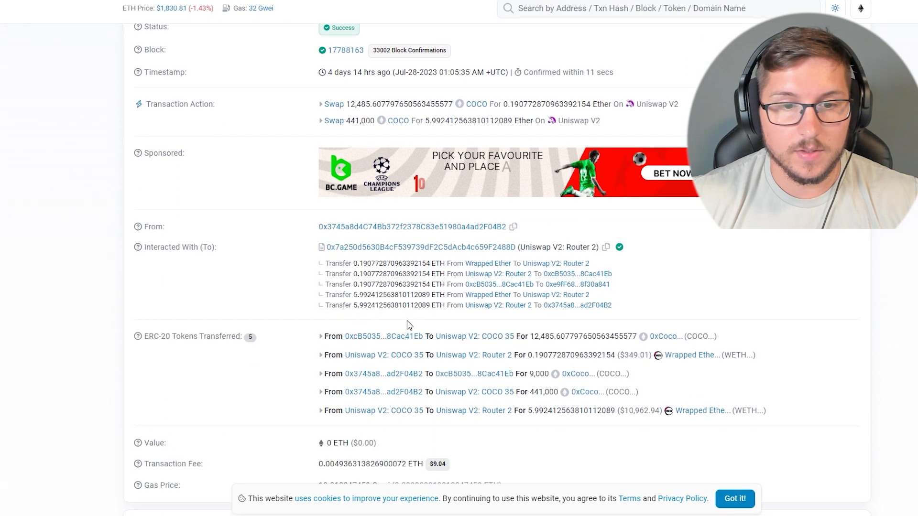
scroll("down", 3)
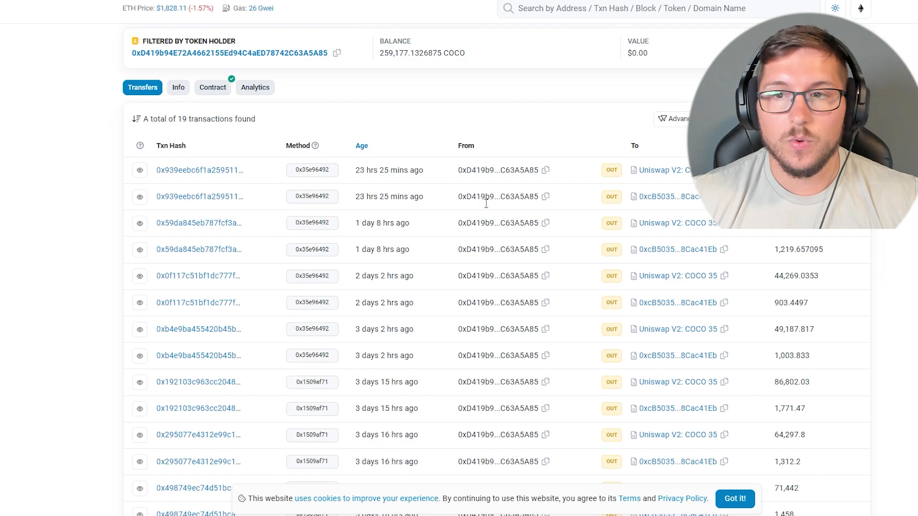
Scroll the 19 transfers of 0xD419b9…, then open its address overview with 41.34 ETH and 38 transactions.
scroll("down", 3)
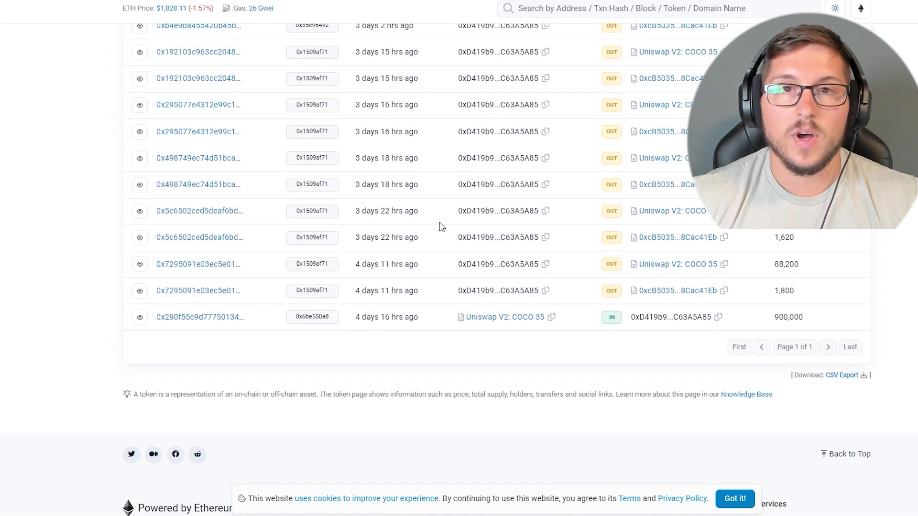
scroll("up", 3)
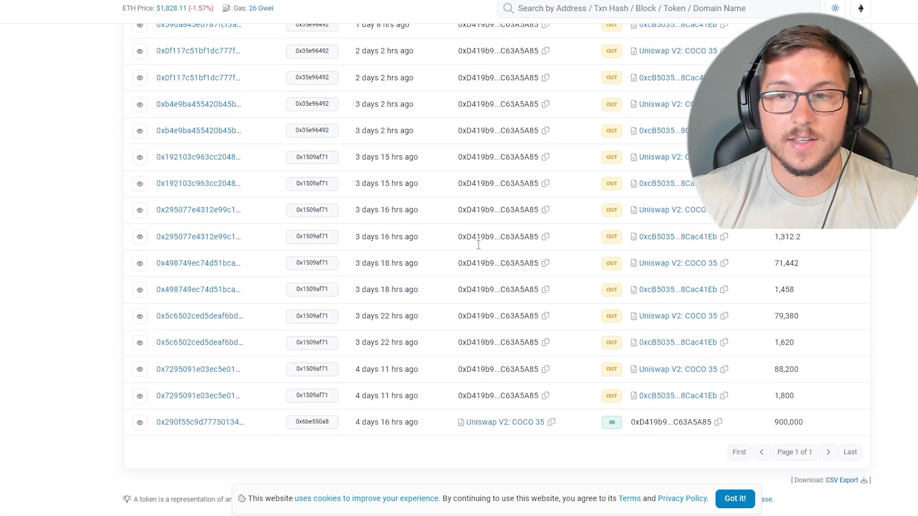
scroll("up", 3)
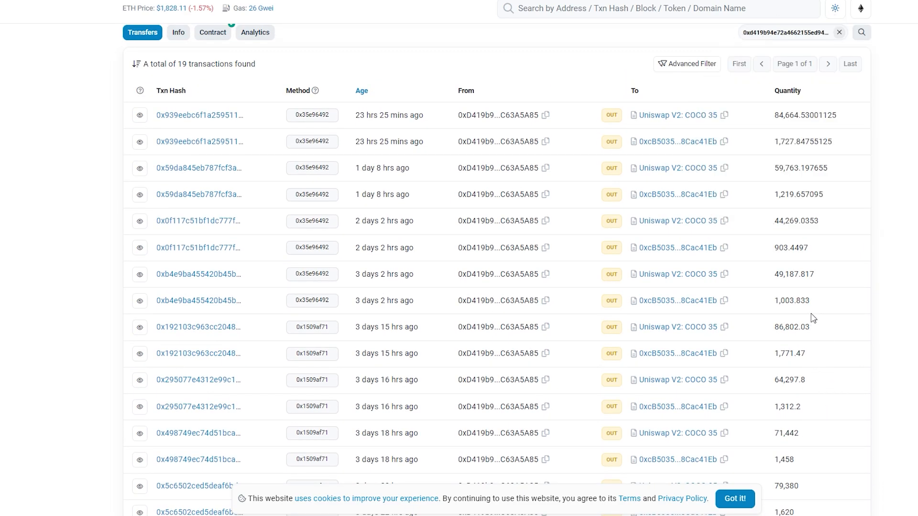
mouse_move(816, 308)
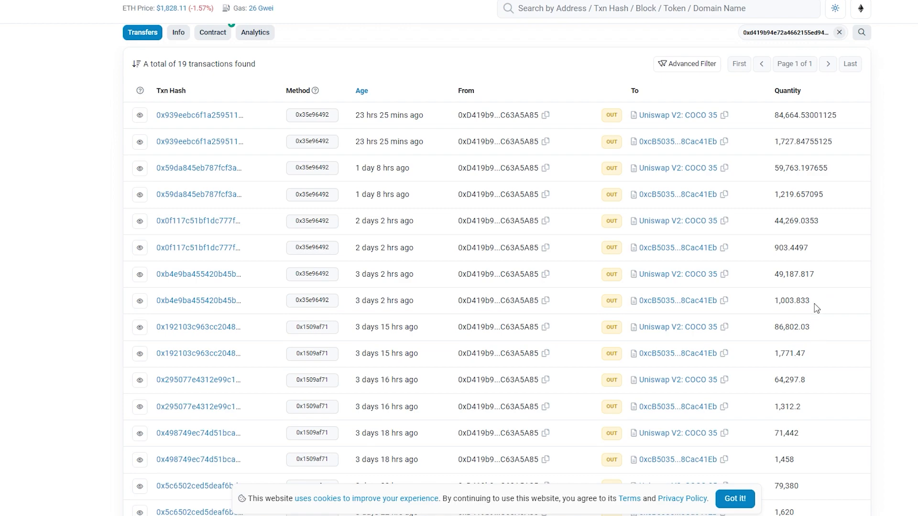
double_click(795, 220)
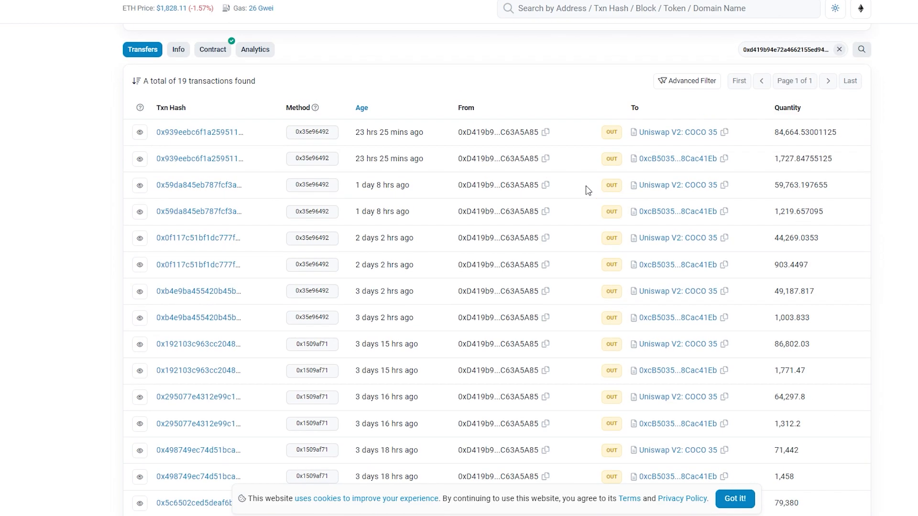
scroll("down", 3)
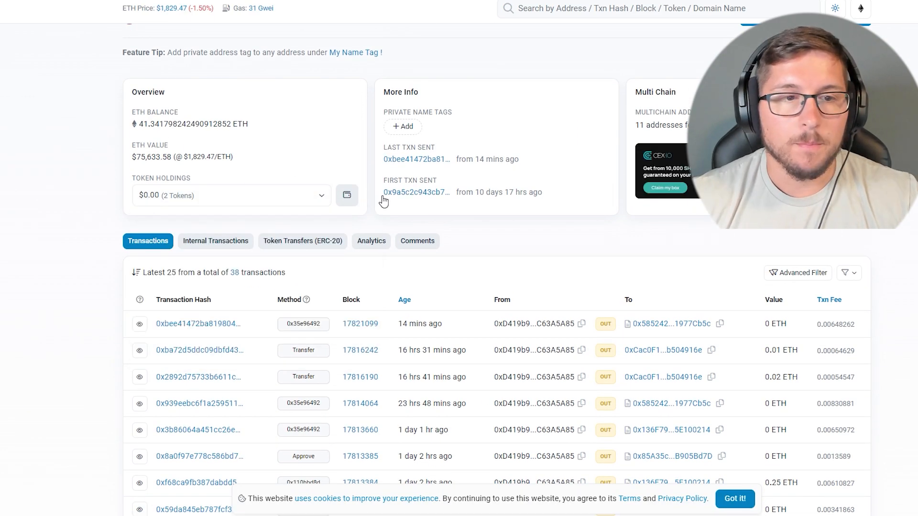
Go back to the COCO token page filtered by holder 0x71a30b…6b78711a, listing 21 transfers.
scroll("down", 3)
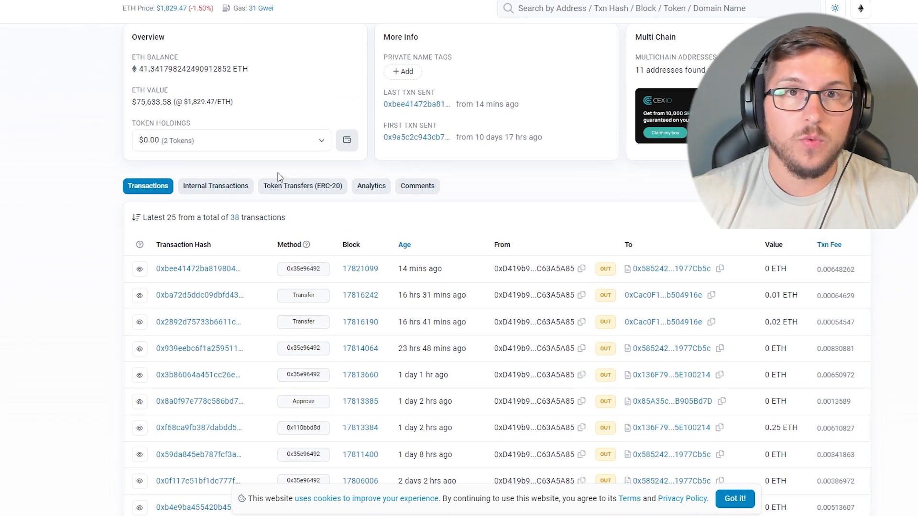
double_click(179, 101)
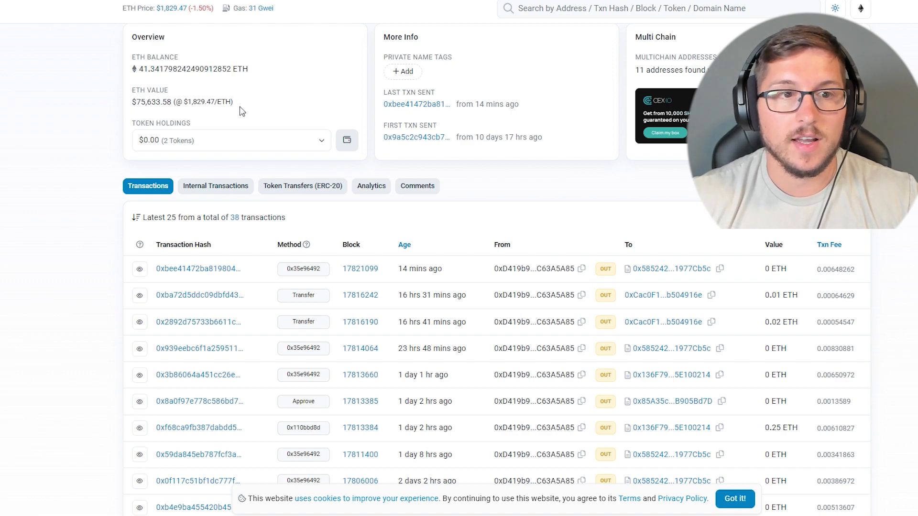
mouse_move(125, 103)
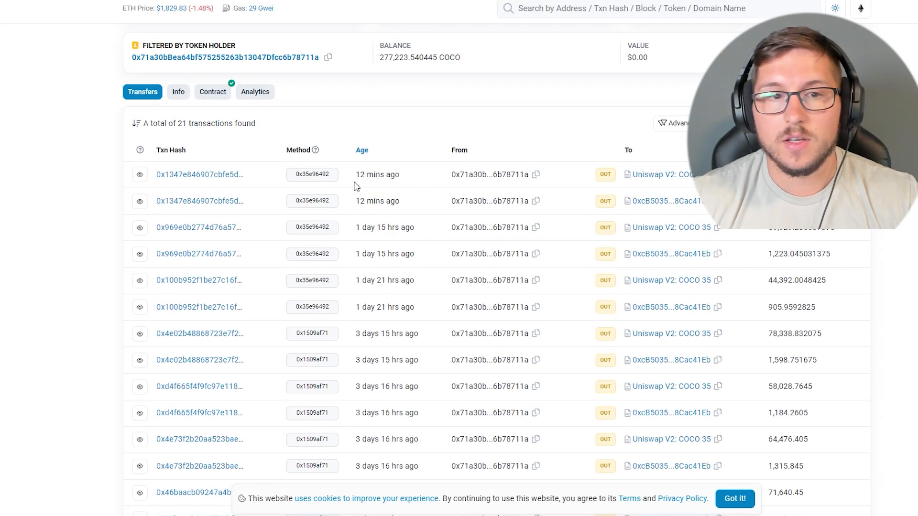
View the 0x71a30b… selling wallet's overview, then head back toward the COCO token's Holders ranking.
left_click(199, 174)
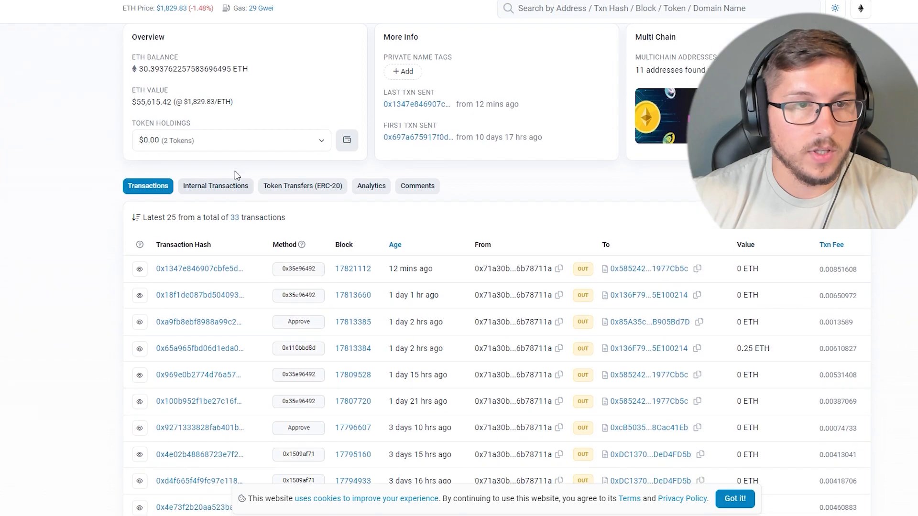
left_click(231, 140)
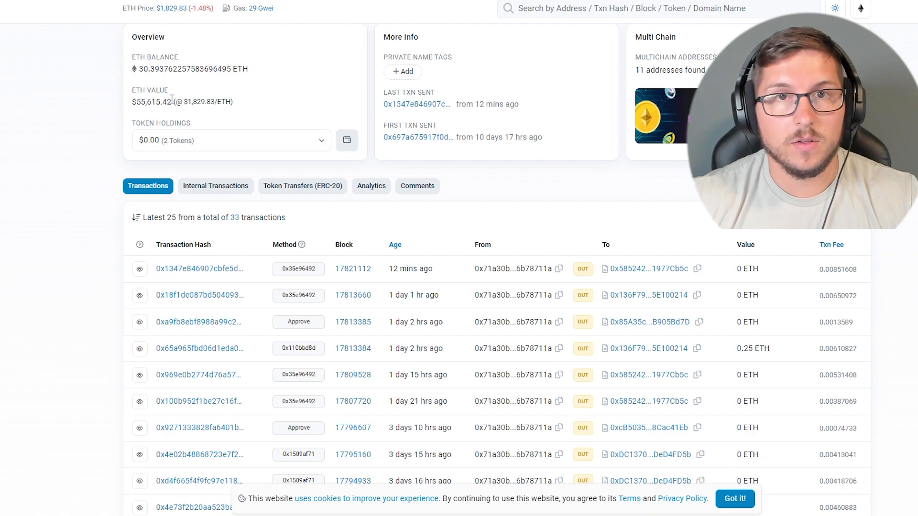
mouse_move(206, 167)
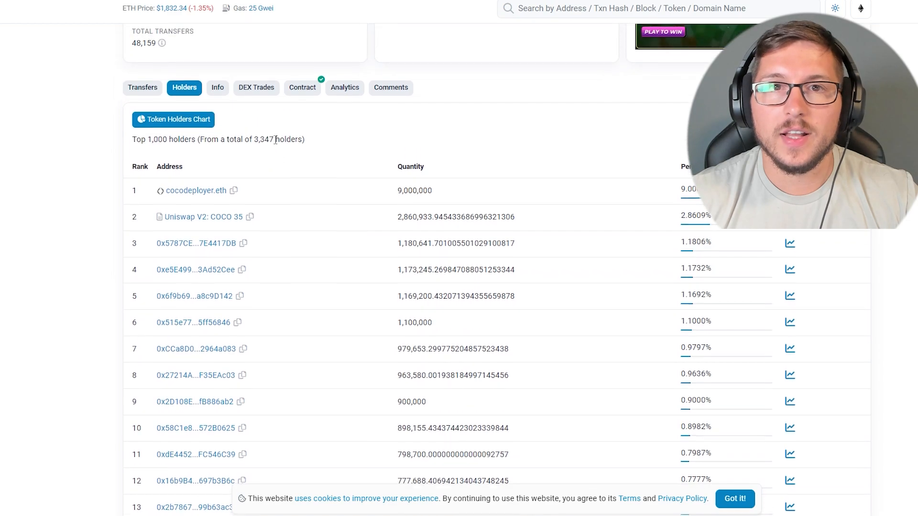
scroll("down", 3)
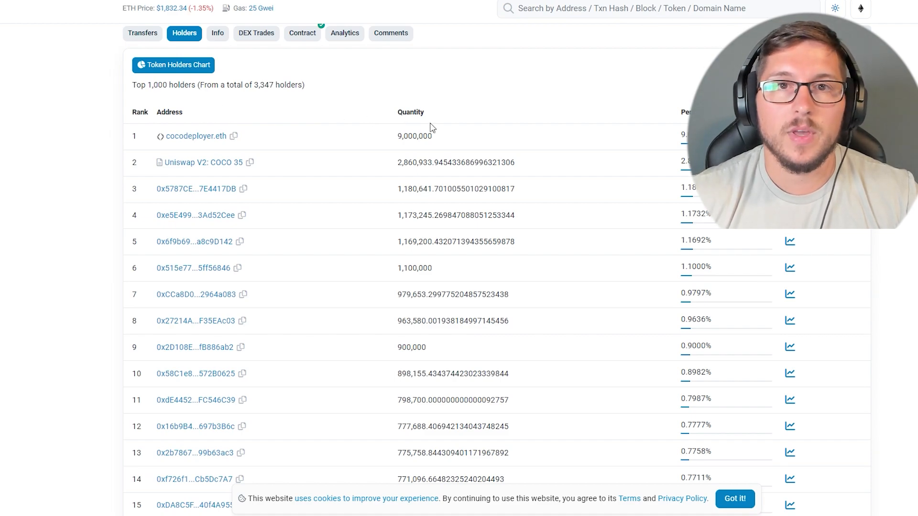
mouse_move(417, 134)
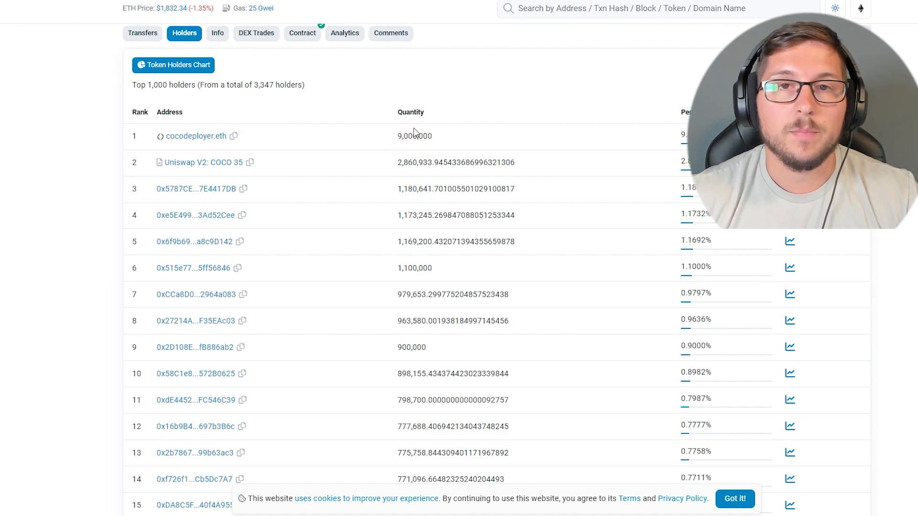
mouse_move(451, 116)
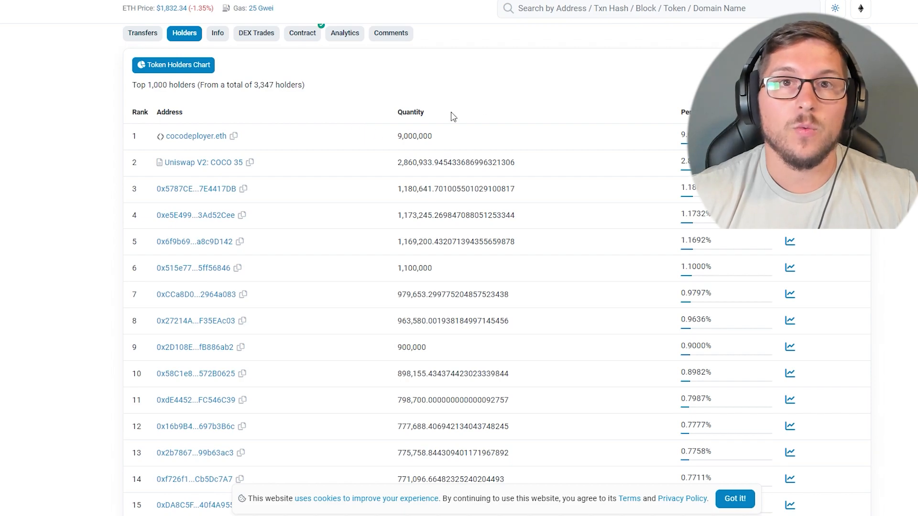
mouse_move(509, 174)
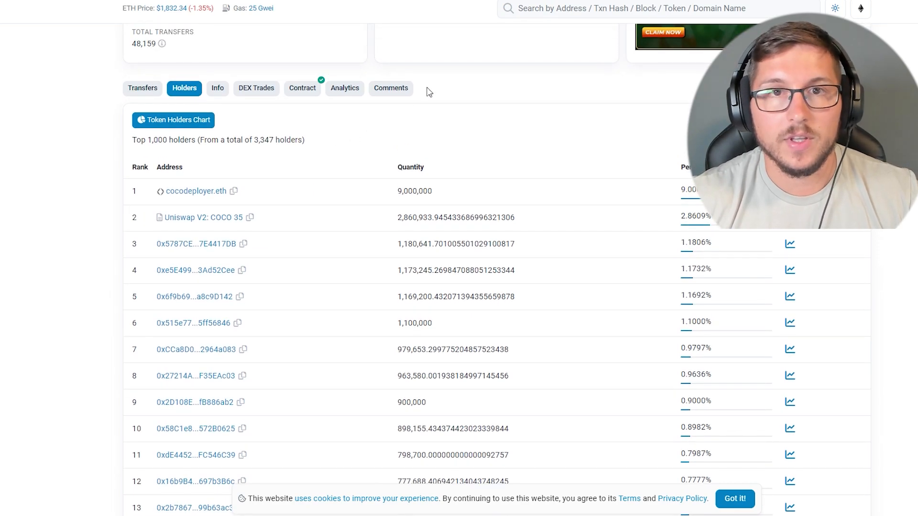
scroll("down", 3)
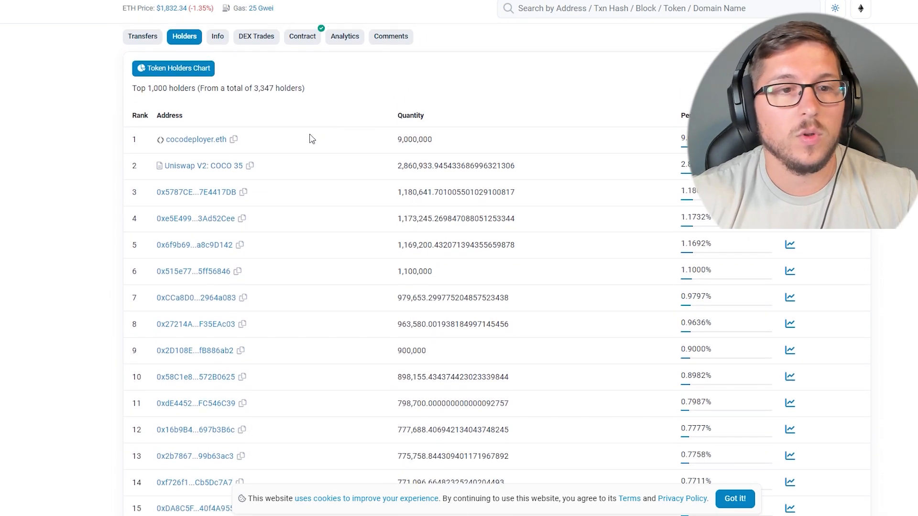